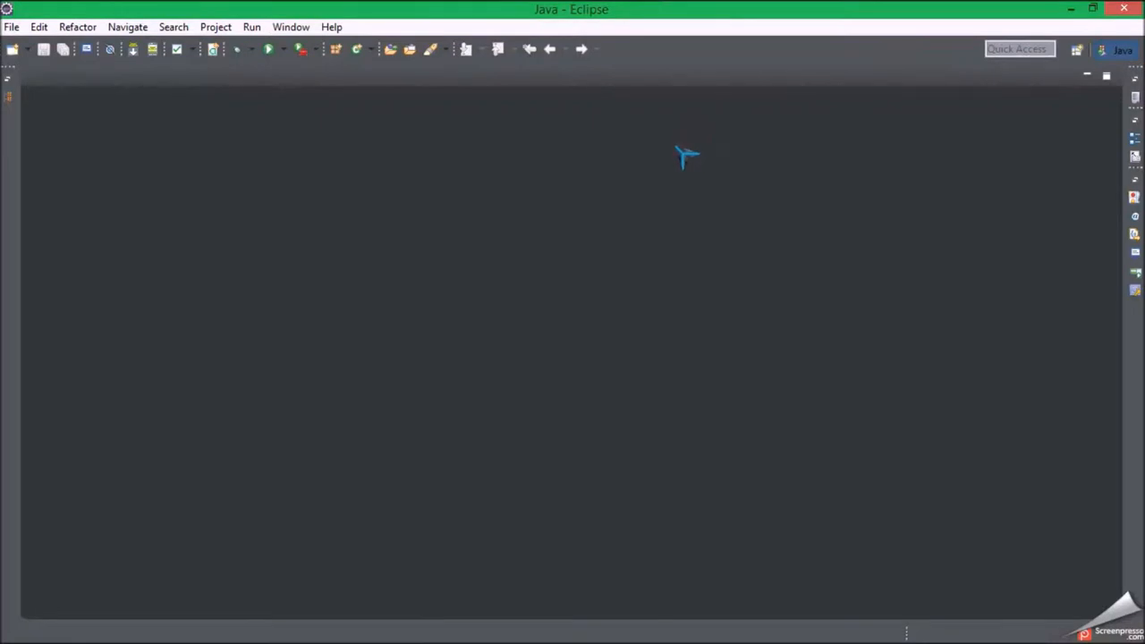
{"action": "mouse_move", "coordinate": [213, 164]}
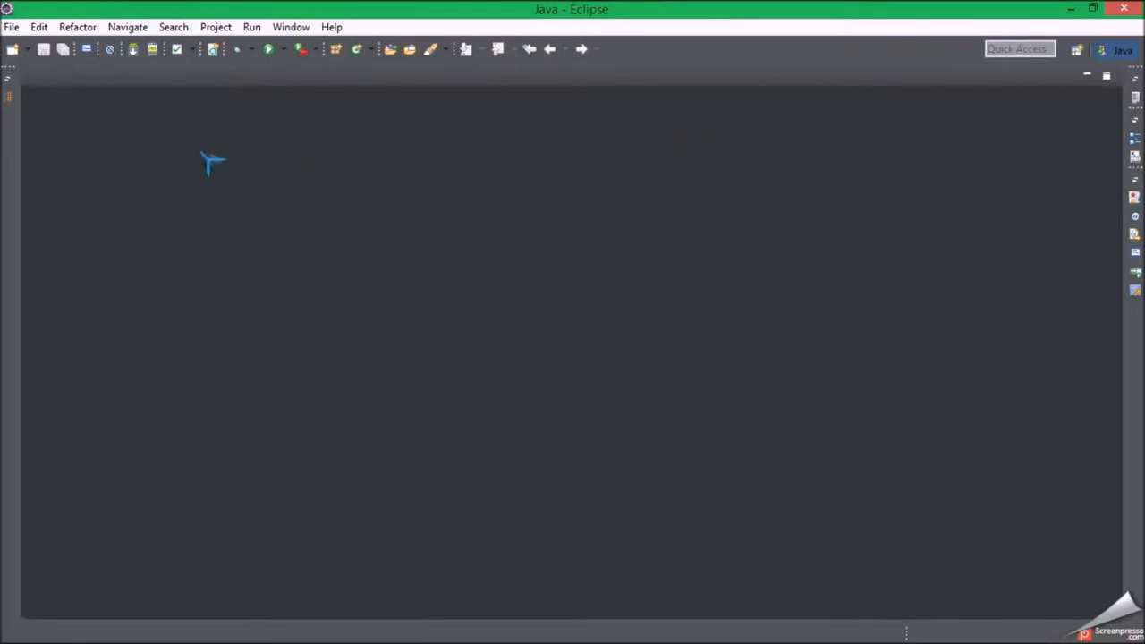
{"action": "mouse_move", "coordinate": [18, 111]}
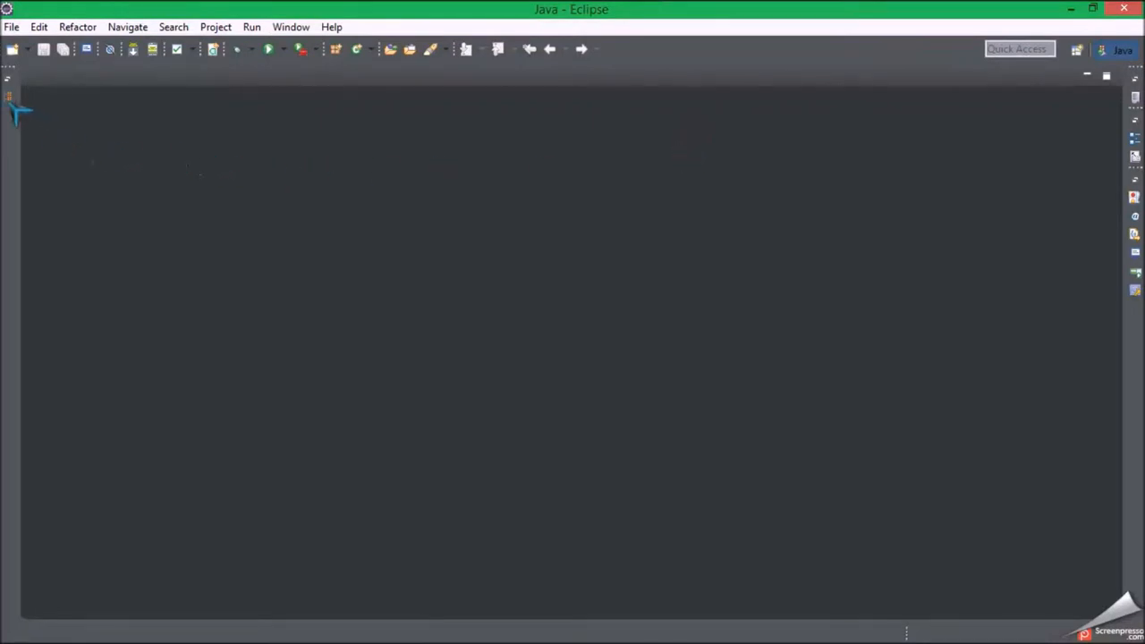
Step: Create a new Java project named 'For Loops' through the New Java Project wizard
{"action": "left_click", "coordinate": [13, 27]}
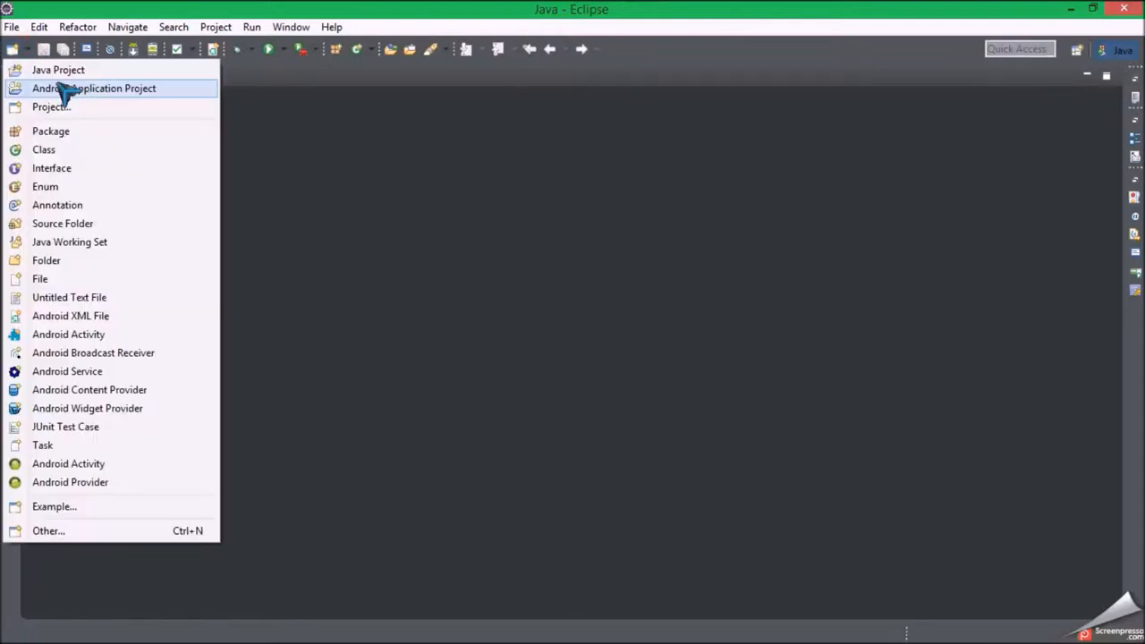
{"action": "left_click", "coordinate": [57, 69]}
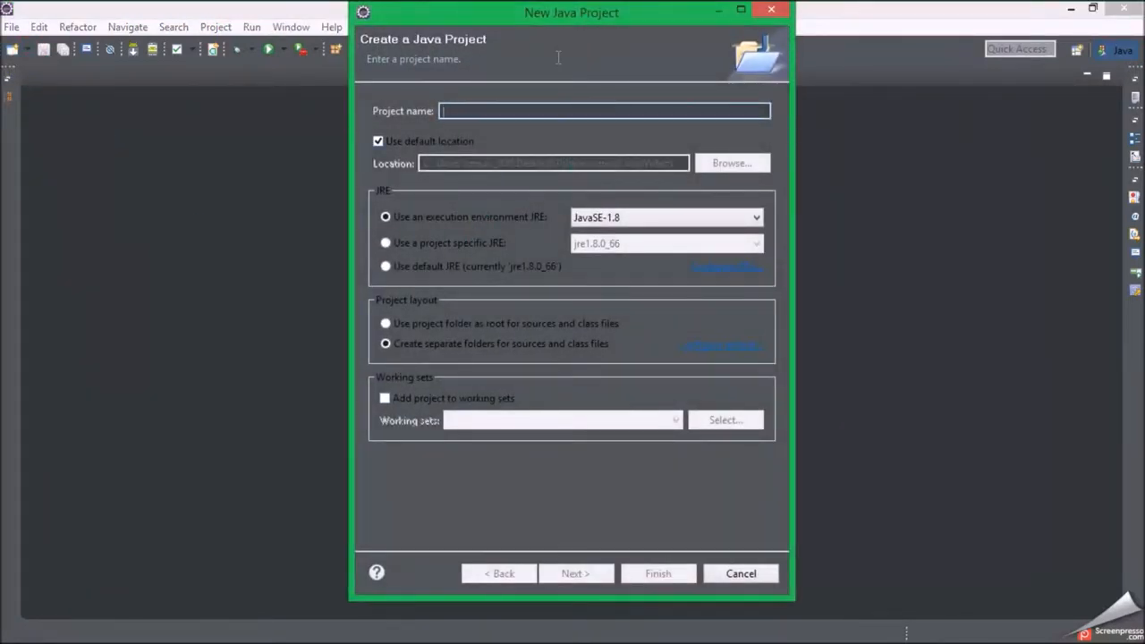
{"action": "type", "text": "For Loop"}
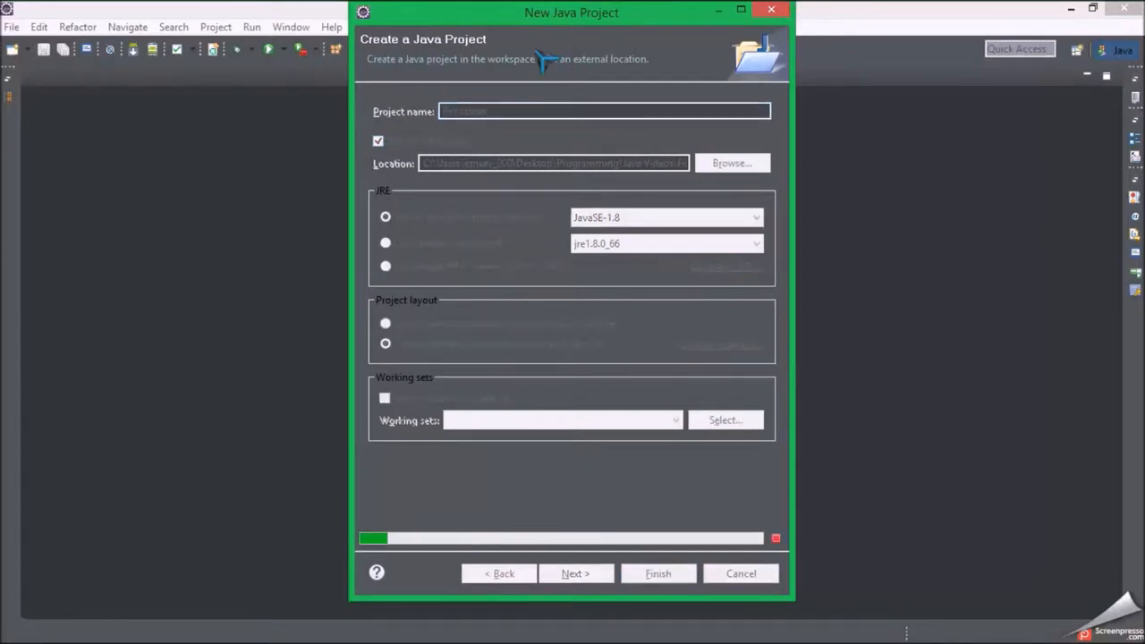
{"action": "left_click", "coordinate": [741, 573]}
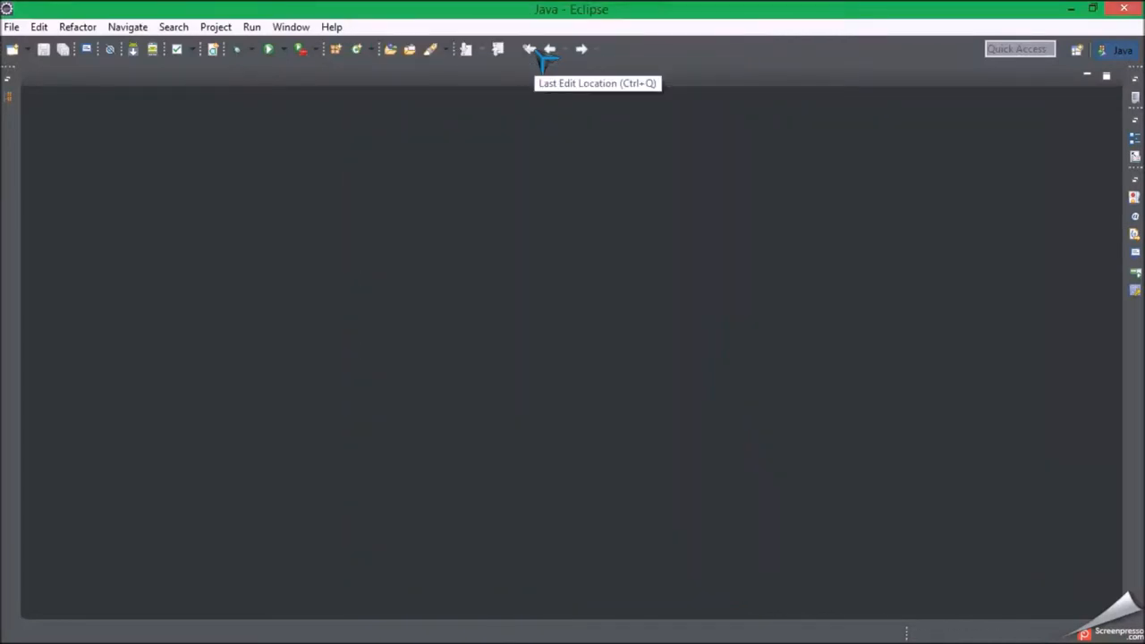
{"action": "mouse_move", "coordinate": [546, 63]}
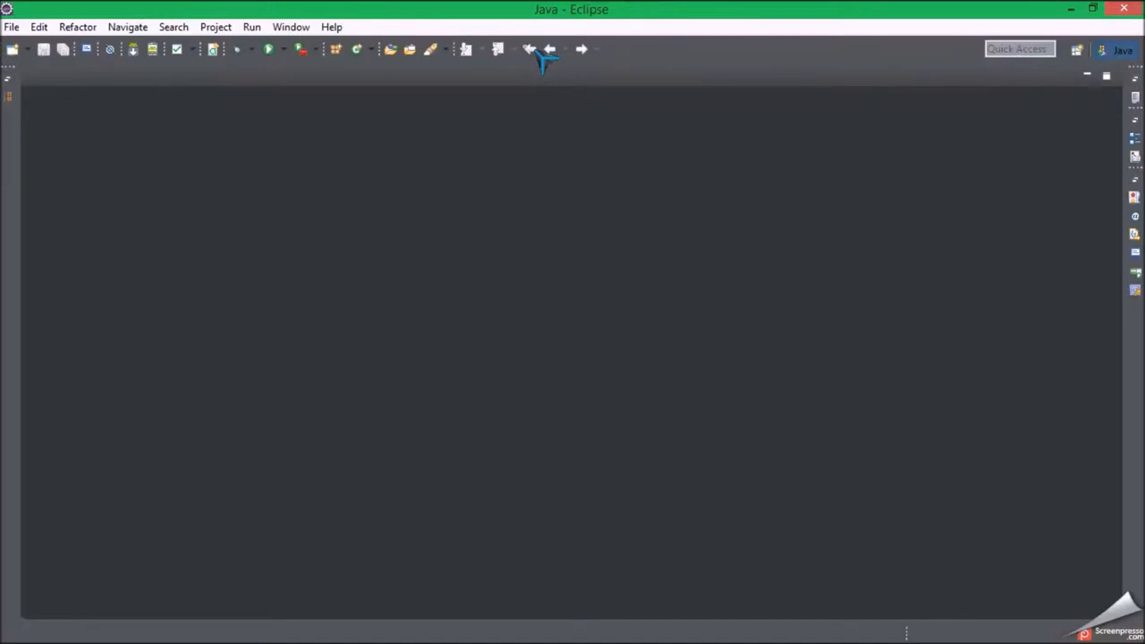
{"action": "mouse_move", "coordinate": [272, 39]}
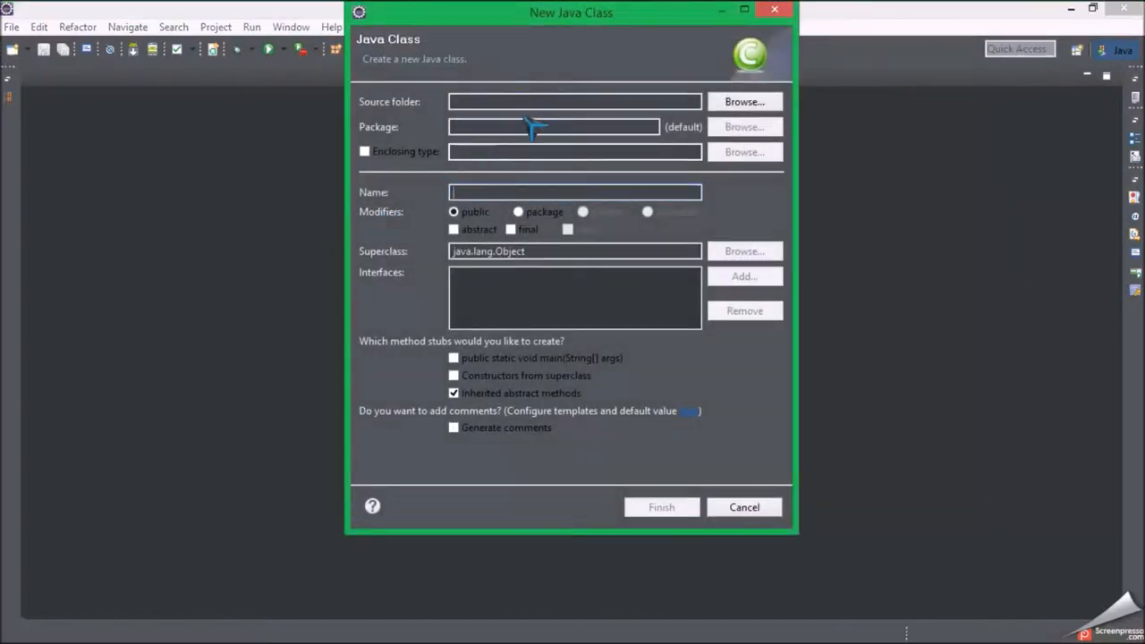
Step: Create a public class 'Example' in the For Loops/src source folder
{"action": "left_click", "coordinate": [745, 100]}
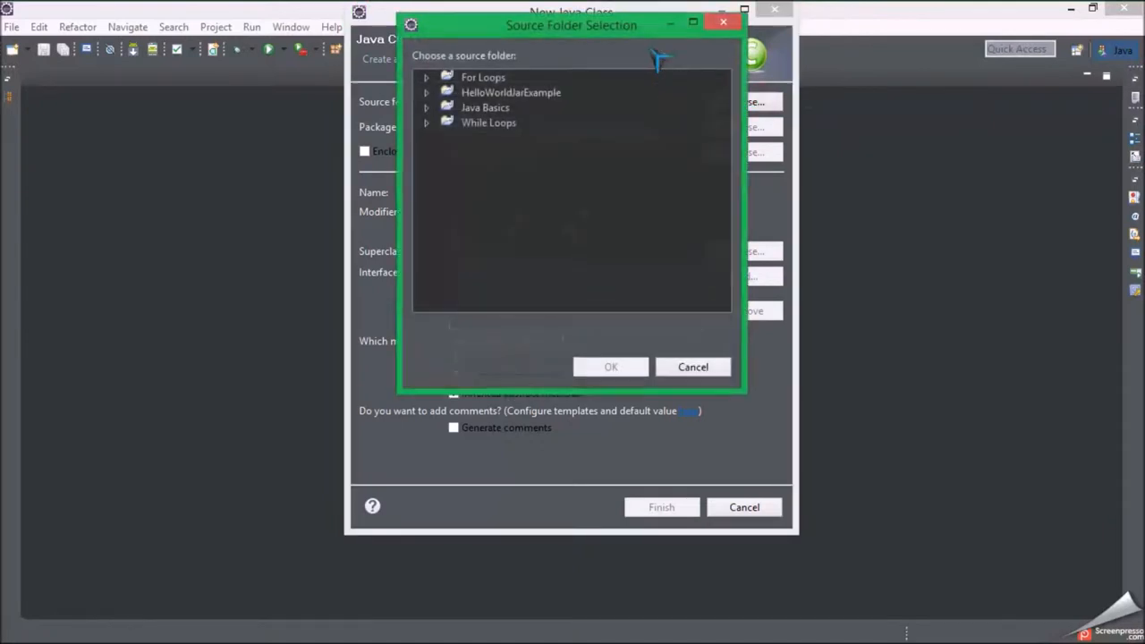
{"action": "left_click", "coordinate": [425, 77]}
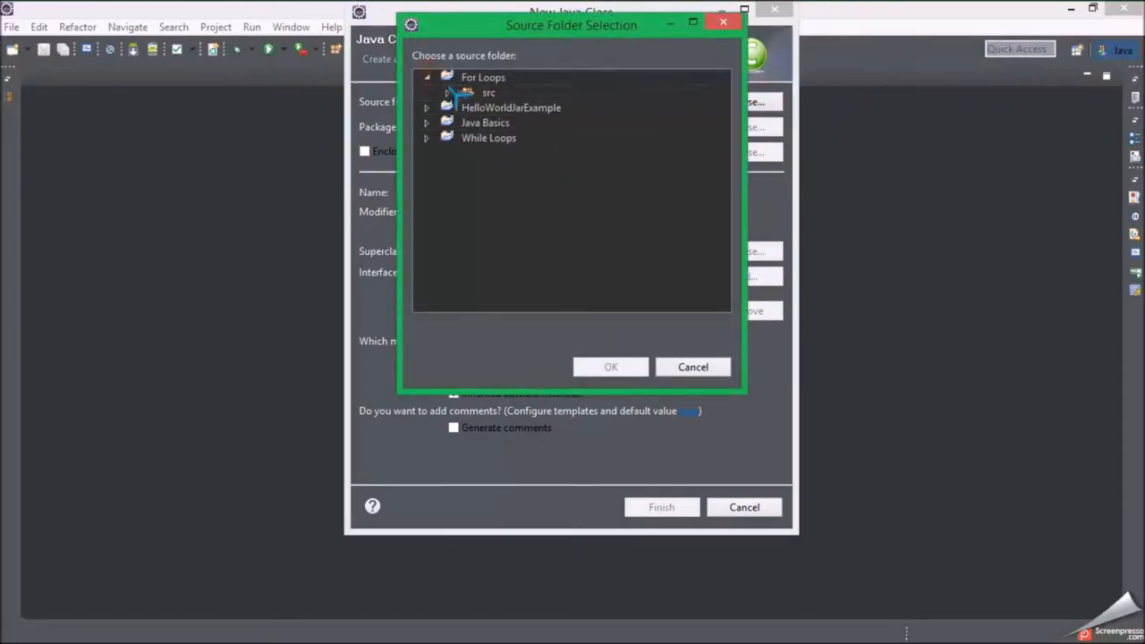
{"action": "left_click", "coordinate": [612, 367]}
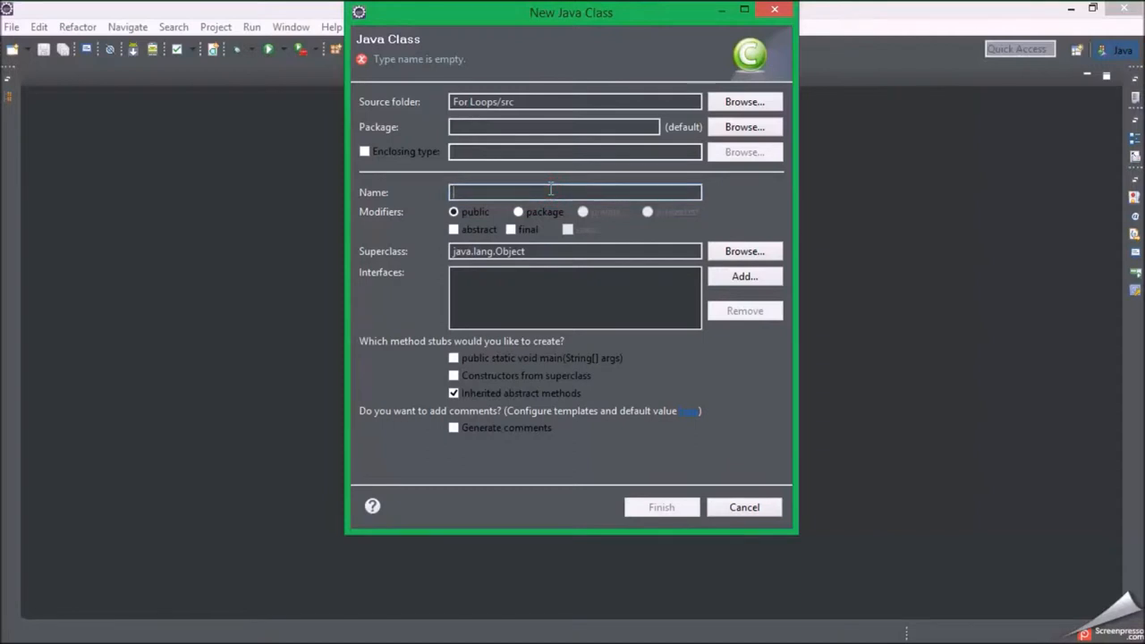
{"action": "type", "text": "For"}
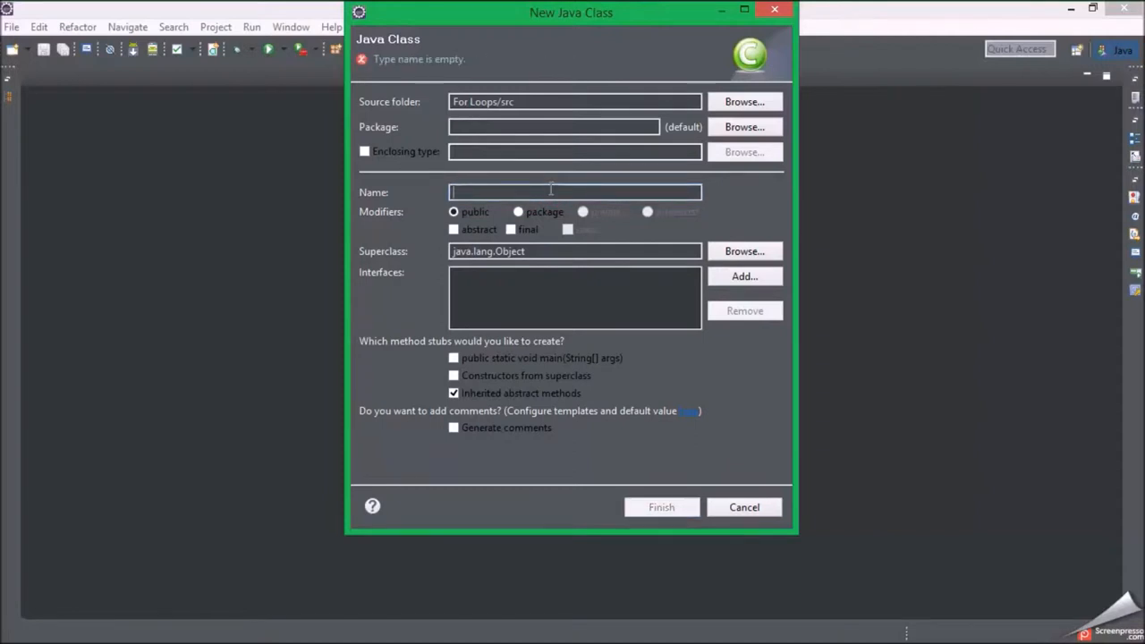
{"action": "type", "text": "Example"}
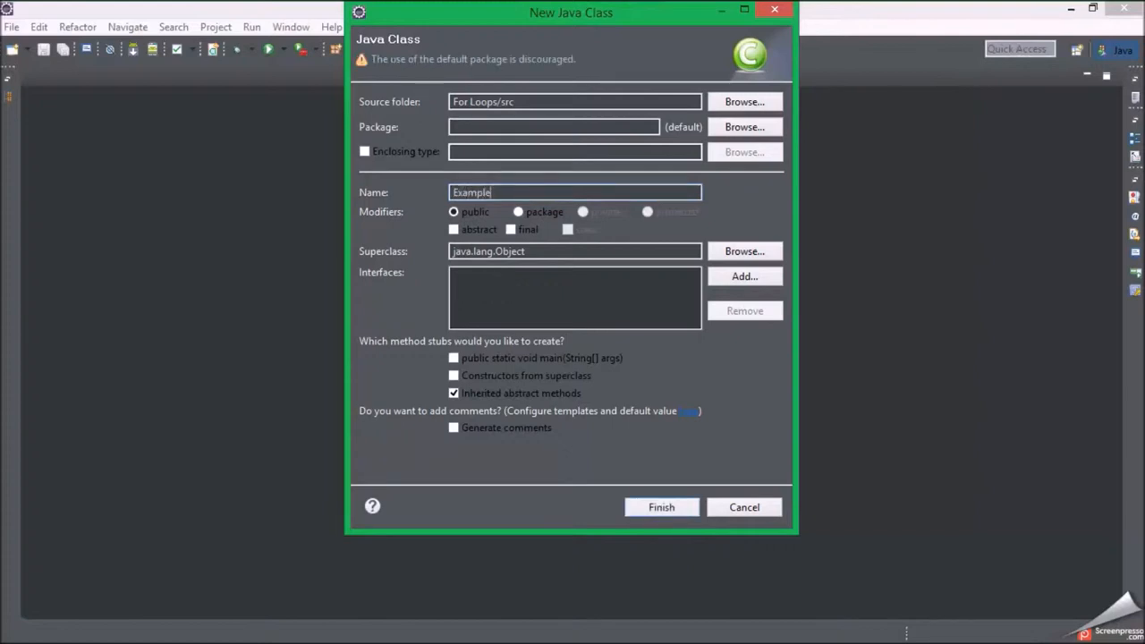
{"action": "left_click", "coordinate": [662, 508]}
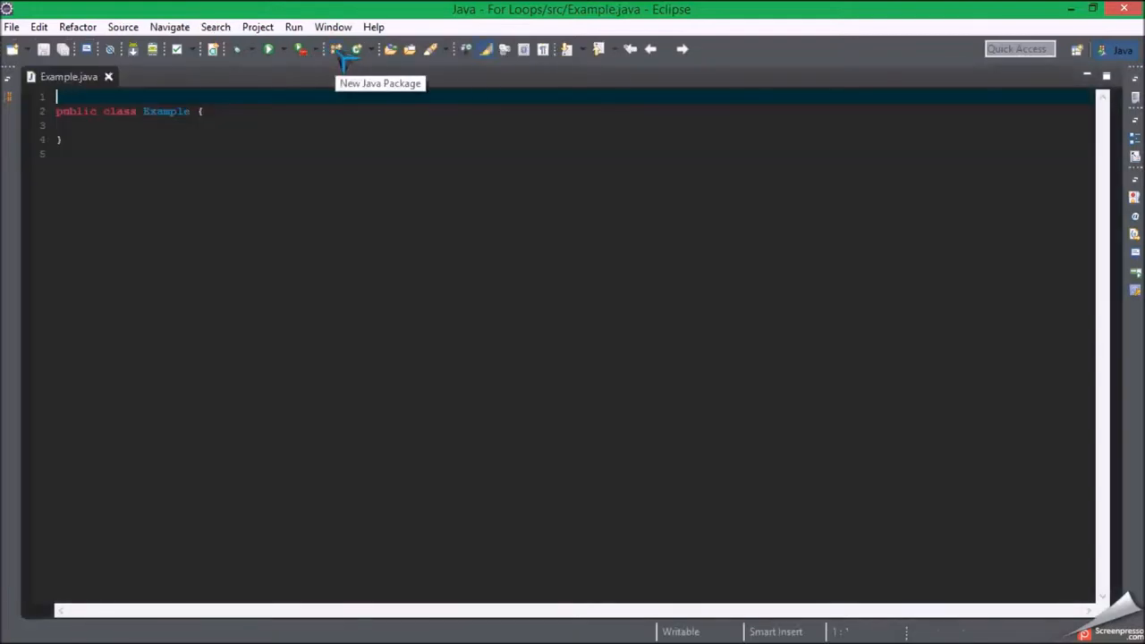
{"action": "mouse_move", "coordinate": [304, 100]}
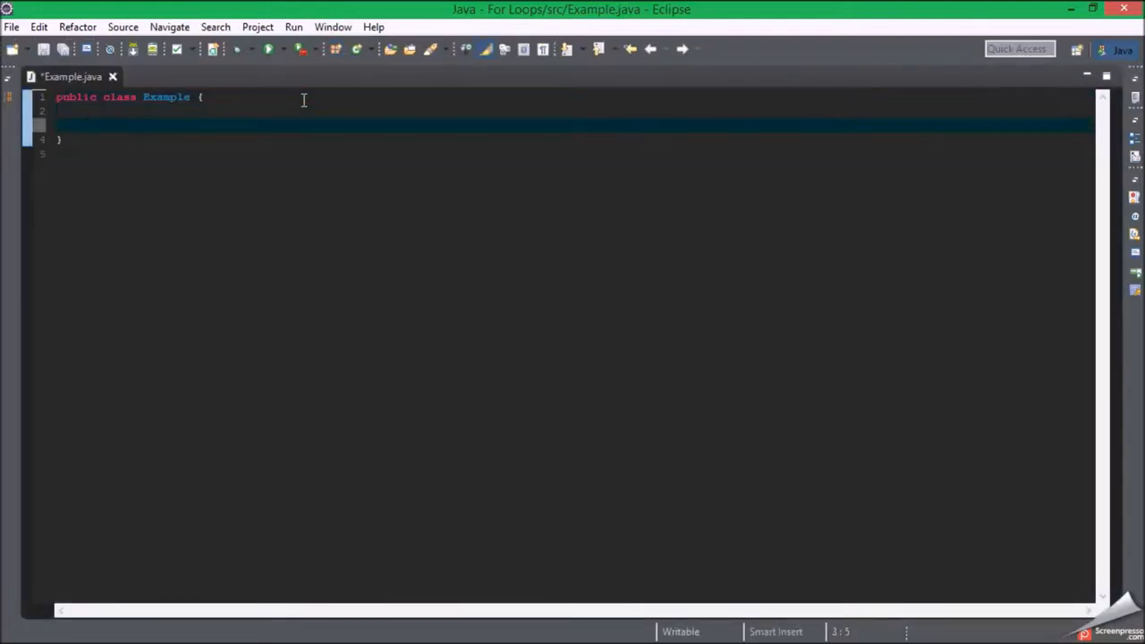
Step: Write public static void main(String[] args) in class Example and save the file
{"action": "type", "text": "public static void m"}
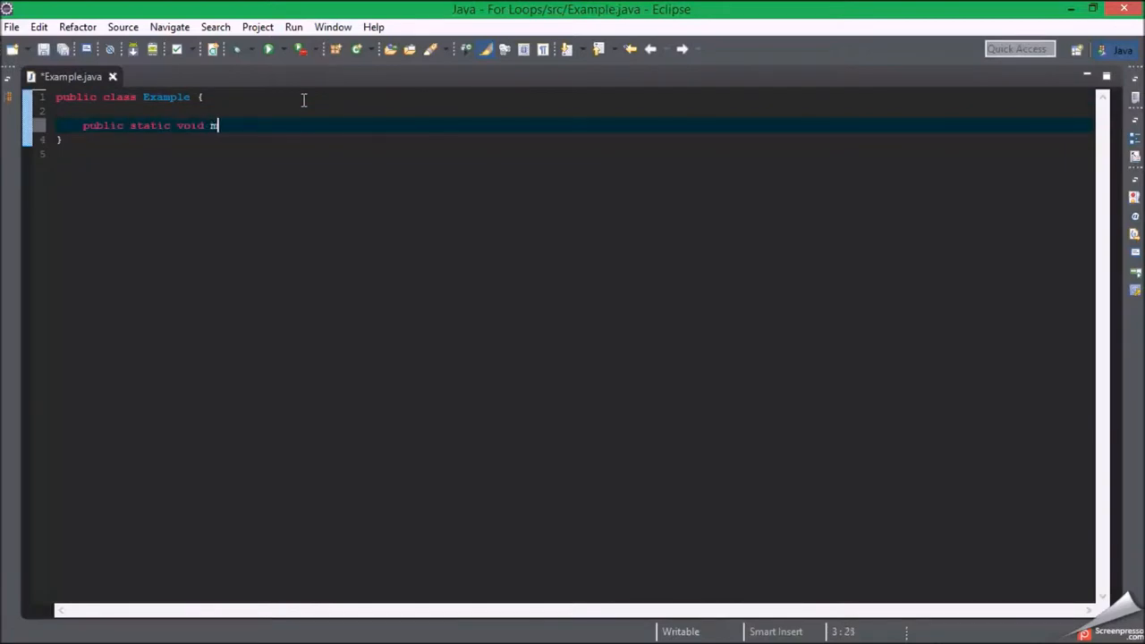
{"action": "type", "text": "ain(Str"}
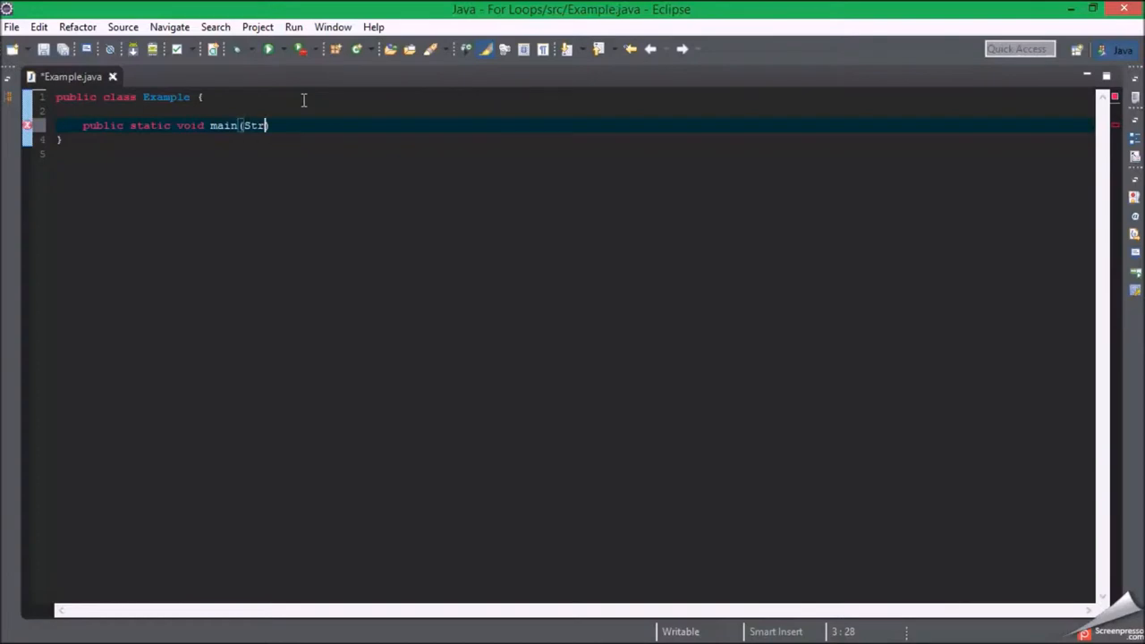
{"action": "type", "text": "ing[] args"}
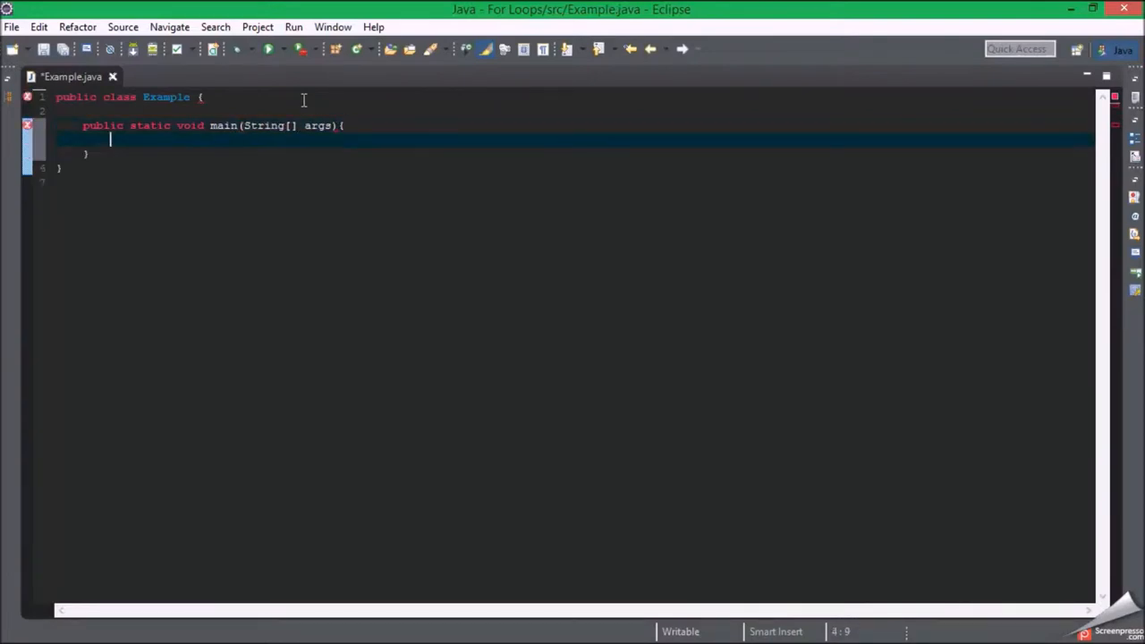
{"action": "key", "text": "ctrl+s"}
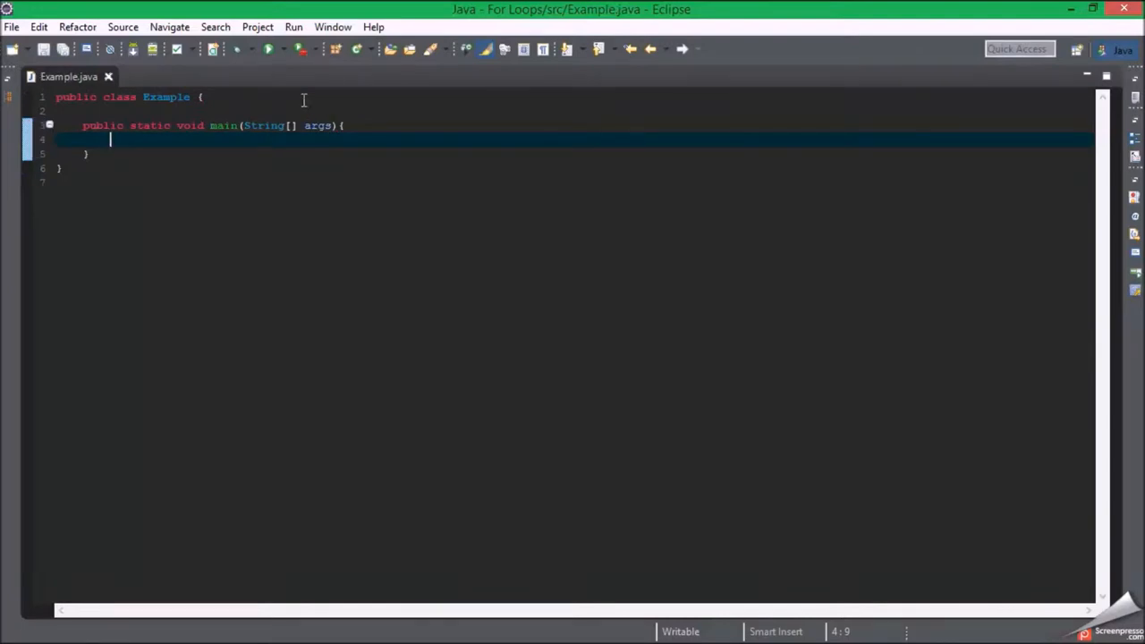
Step: Begin a for loop header declaring int j = 0
{"action": "type", "text": "for"}
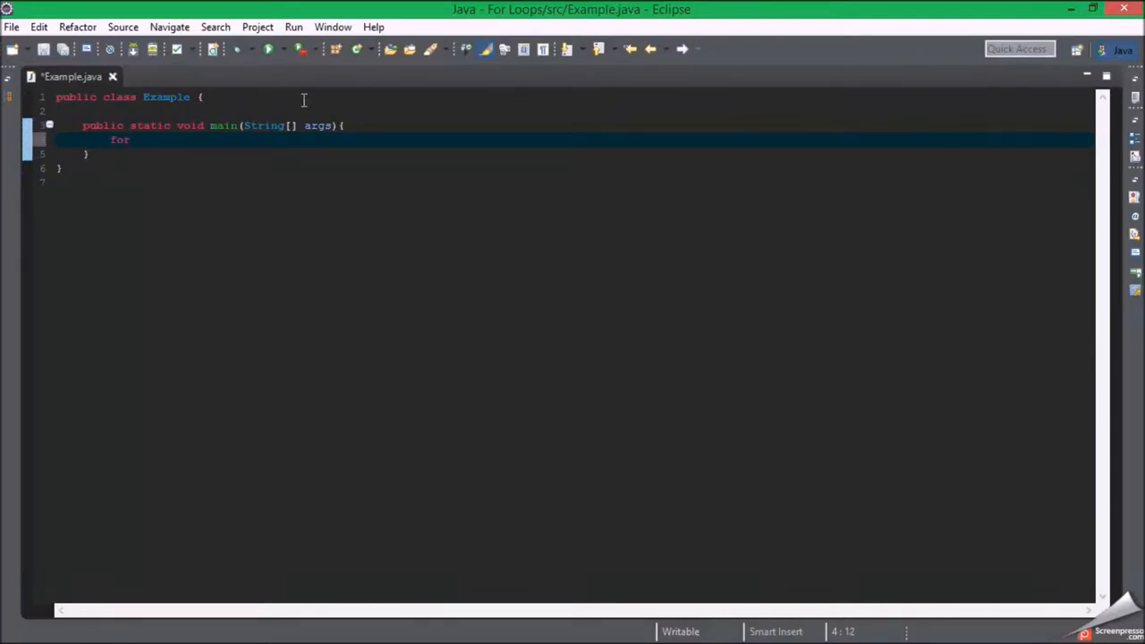
{"action": "type", "text": "()"}
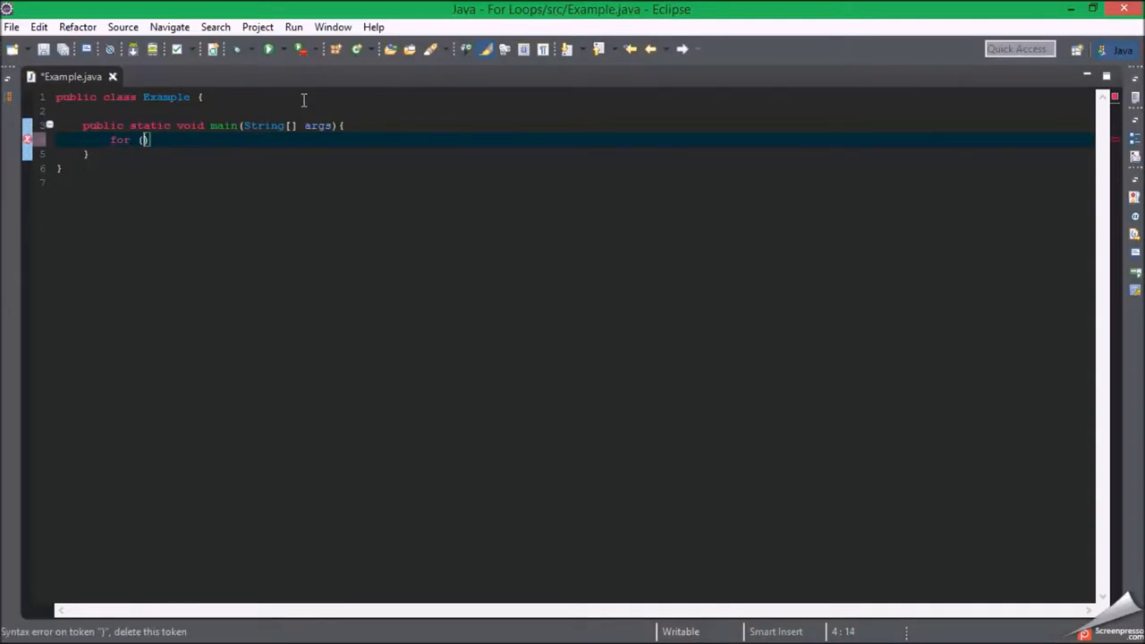
{"action": "type", "text": "int j"}
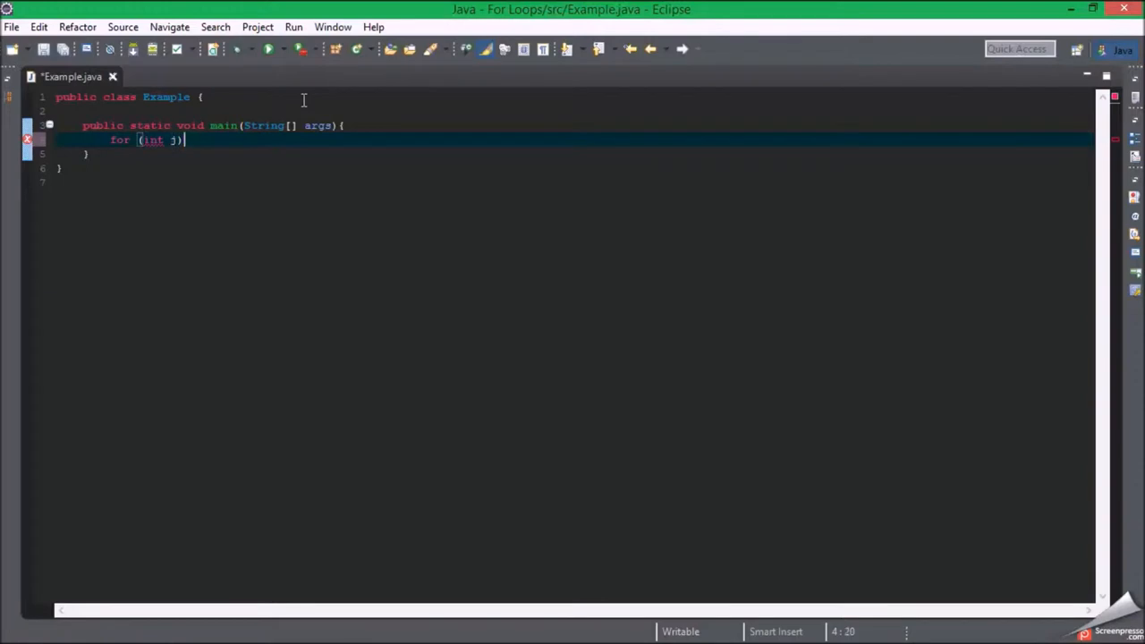
{"action": "type", "text": "+"}
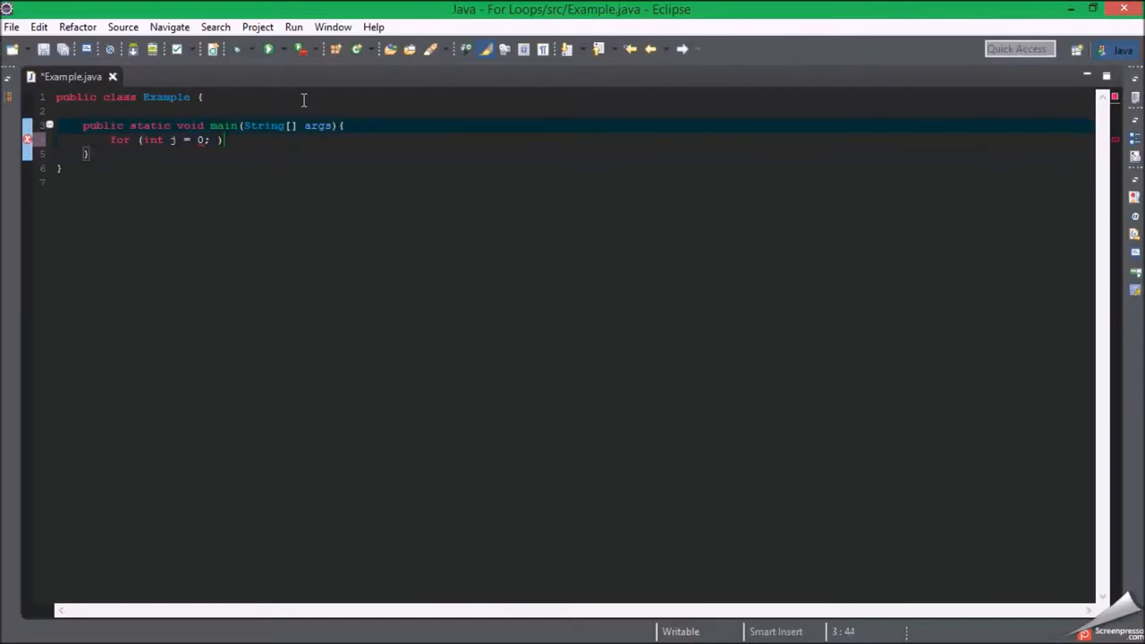
Step: Declare int i = 100; on a new line above the for loop
{"action": "key", "text": "Return"}
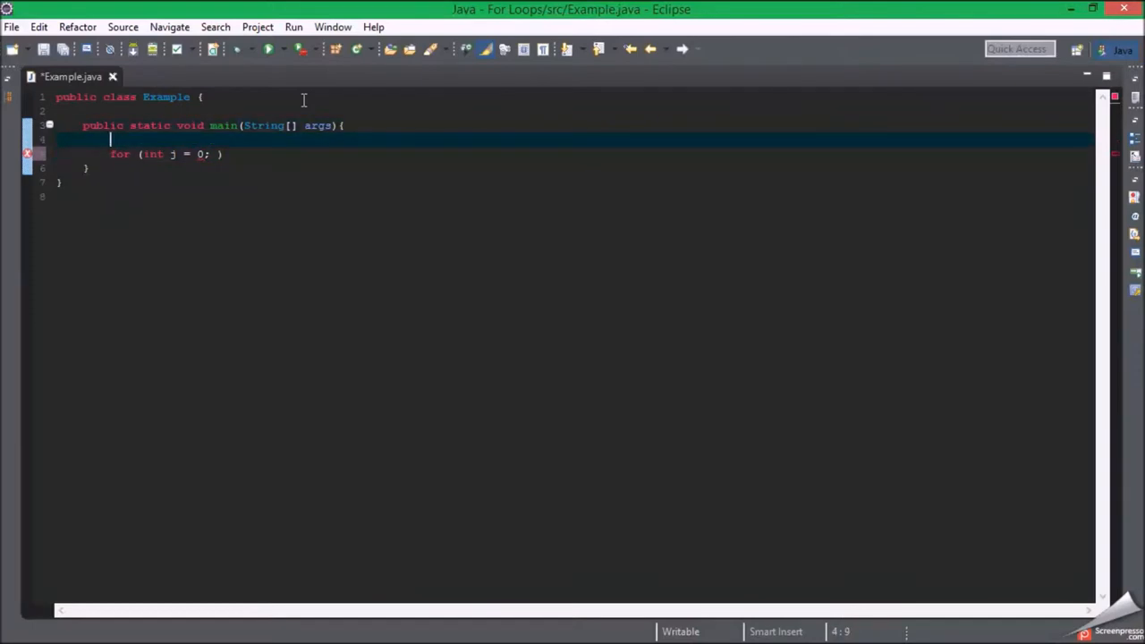
{"action": "type", "text": "int"}
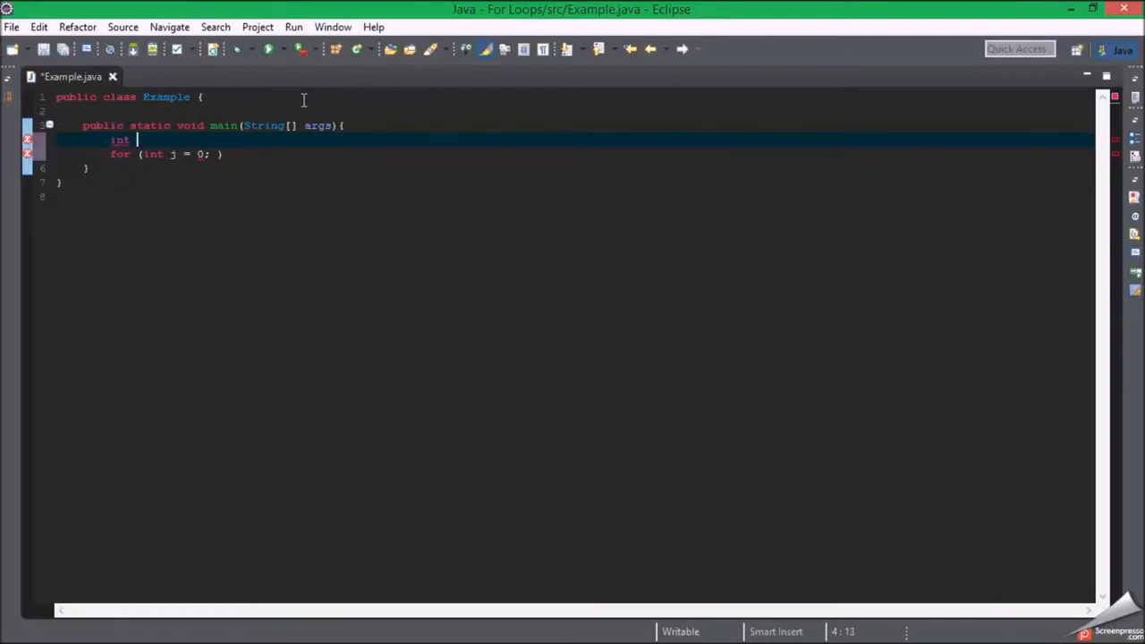
{"action": "type", "text": "i = 1"}
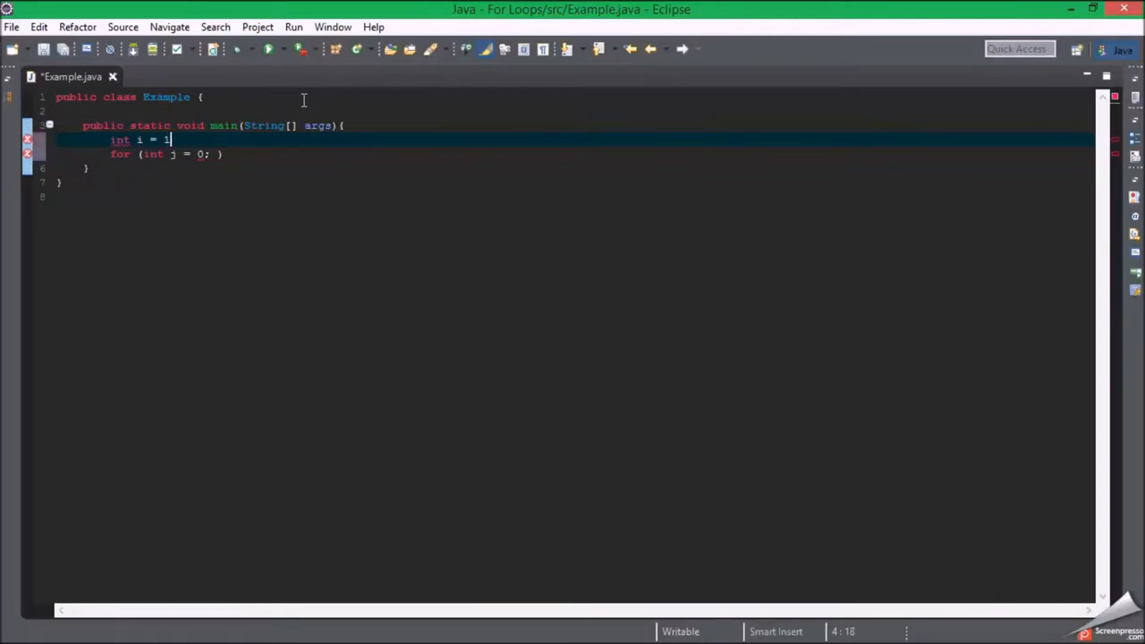
{"action": "type", "text": "00"}
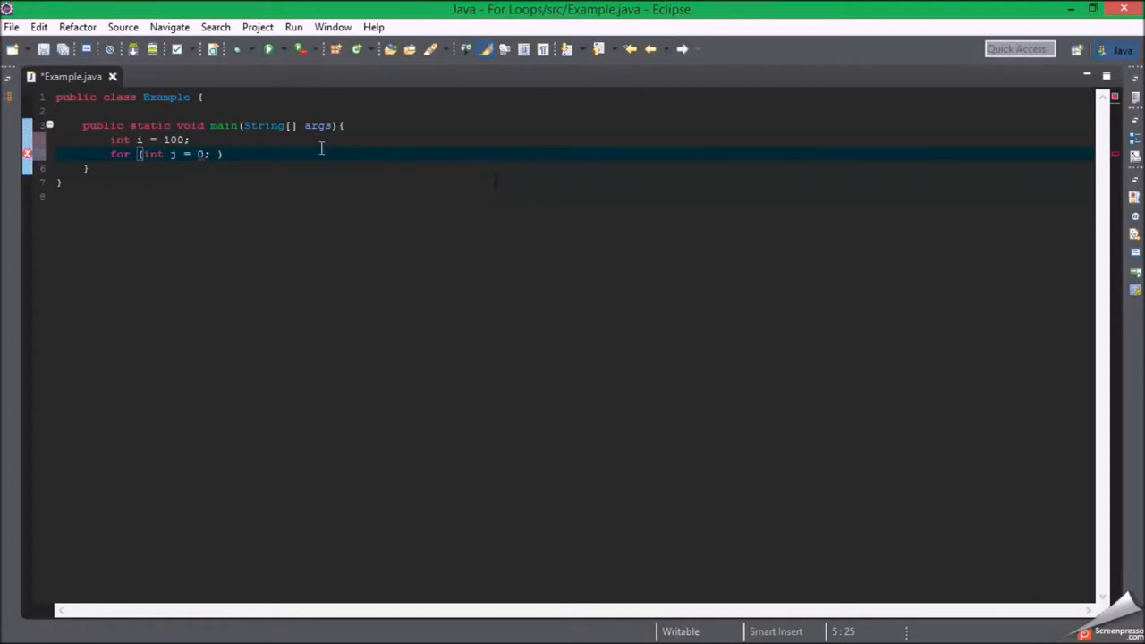
{"action": "type", "text": ";"}
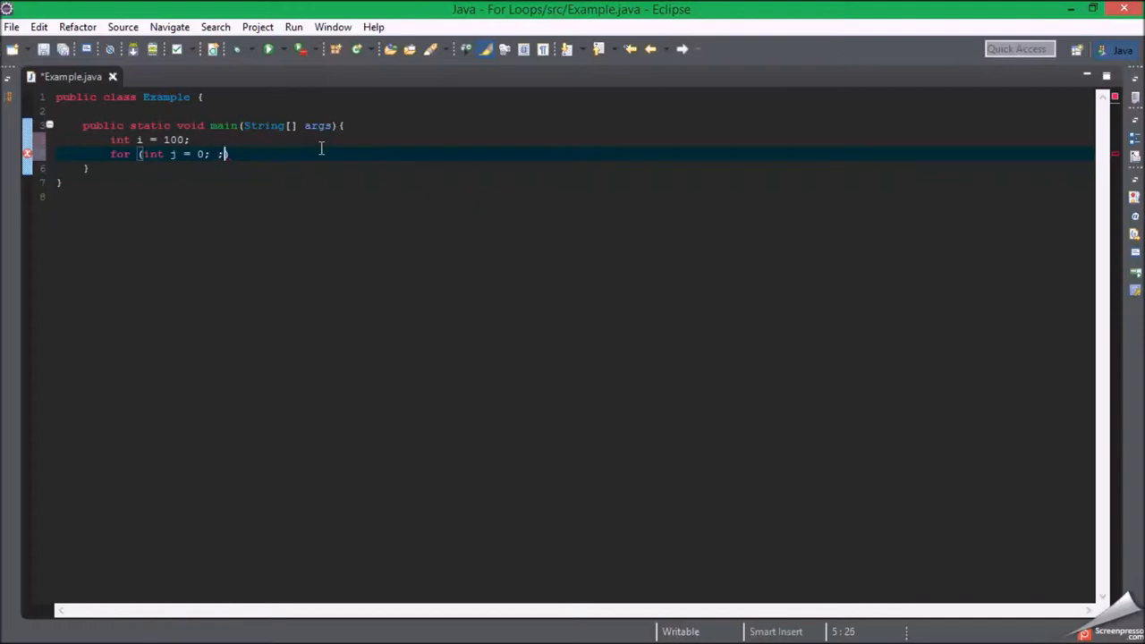
Step: Complete the loop header as for (int j = 0; j < i; j++) { and save
{"action": "type", "text": "){"}
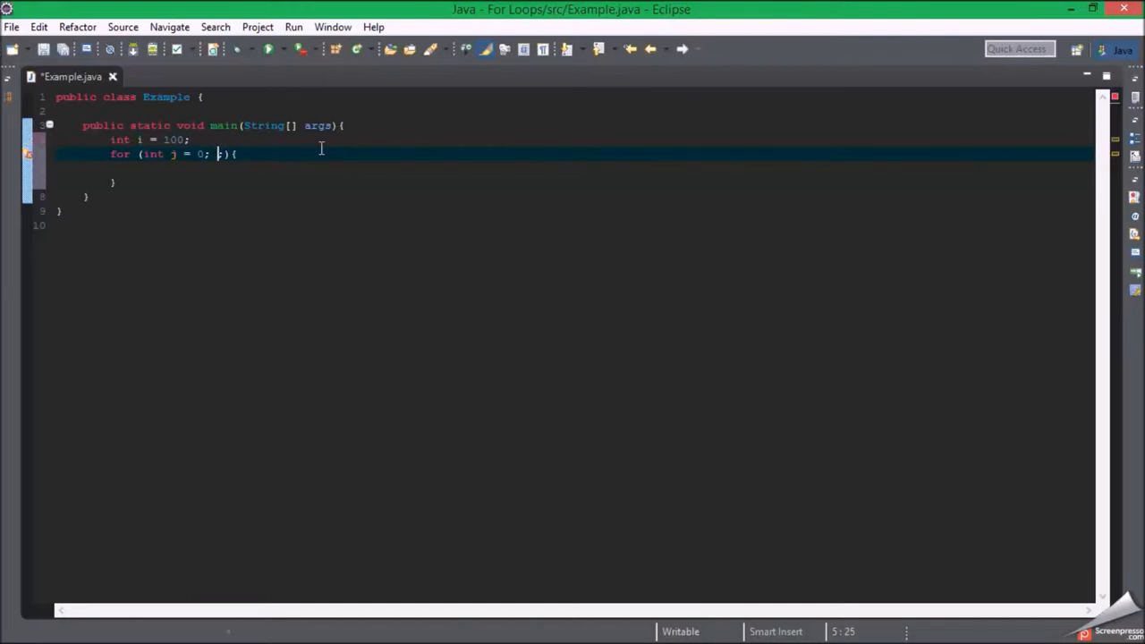
{"action": "type", "text": "j >"}
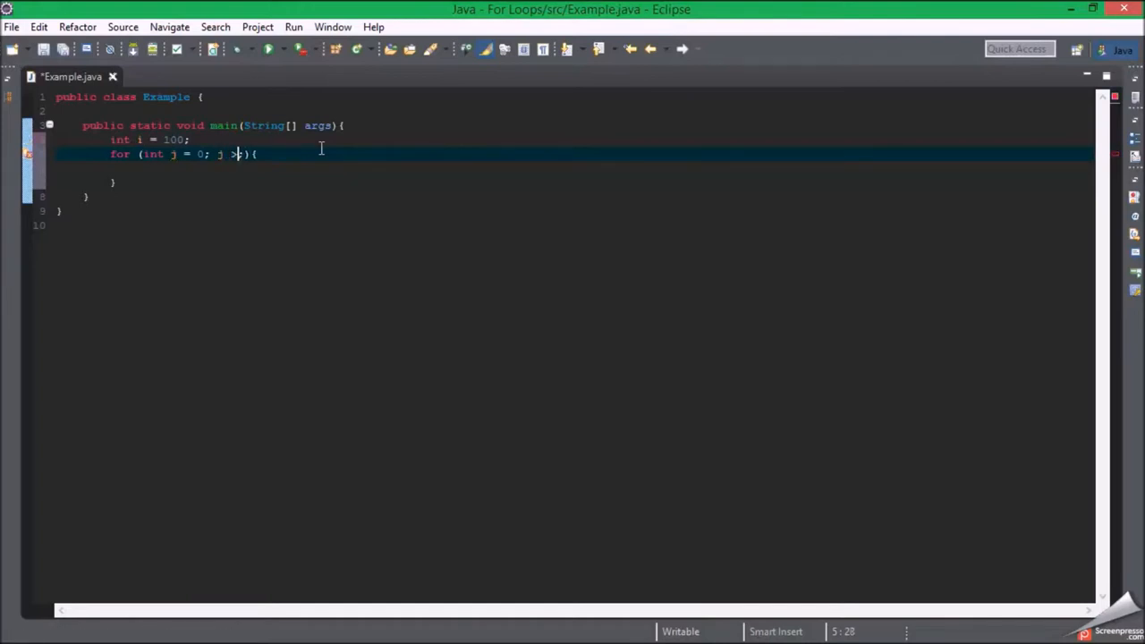
{"action": "type", "text": "< i;"}
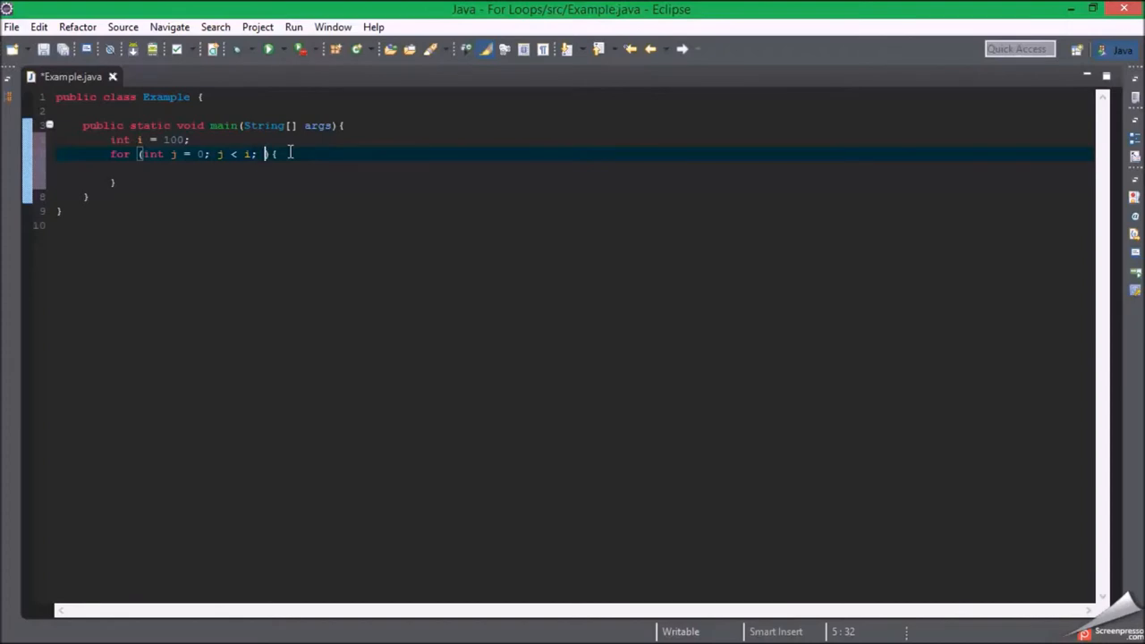
{"action": "type", "text": "j+"}
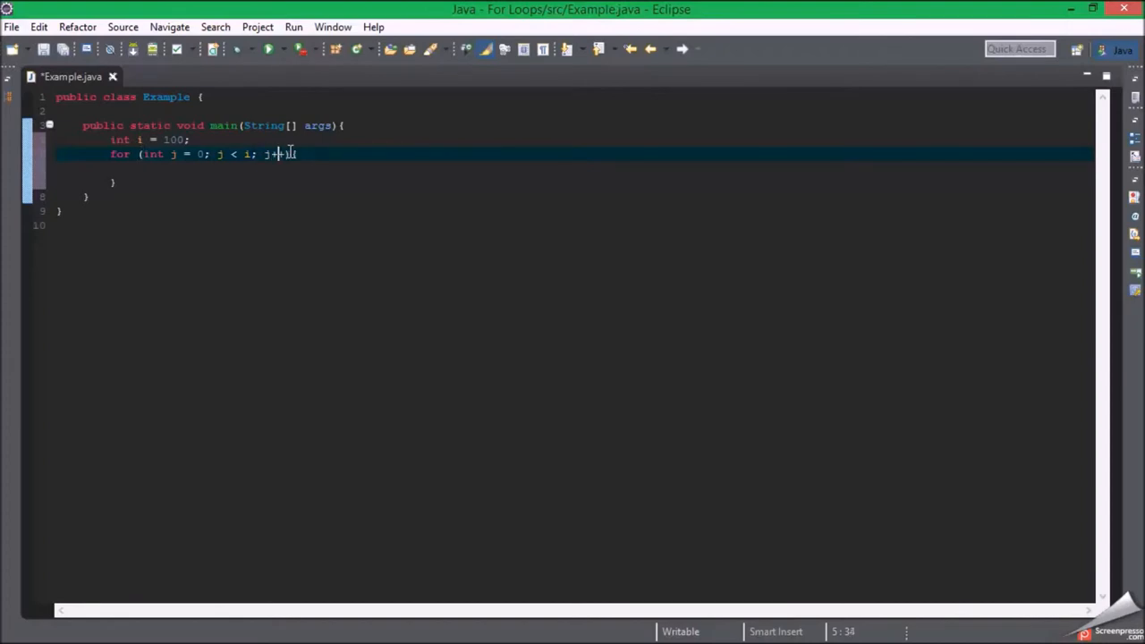
{"action": "key", "text": "Return"}
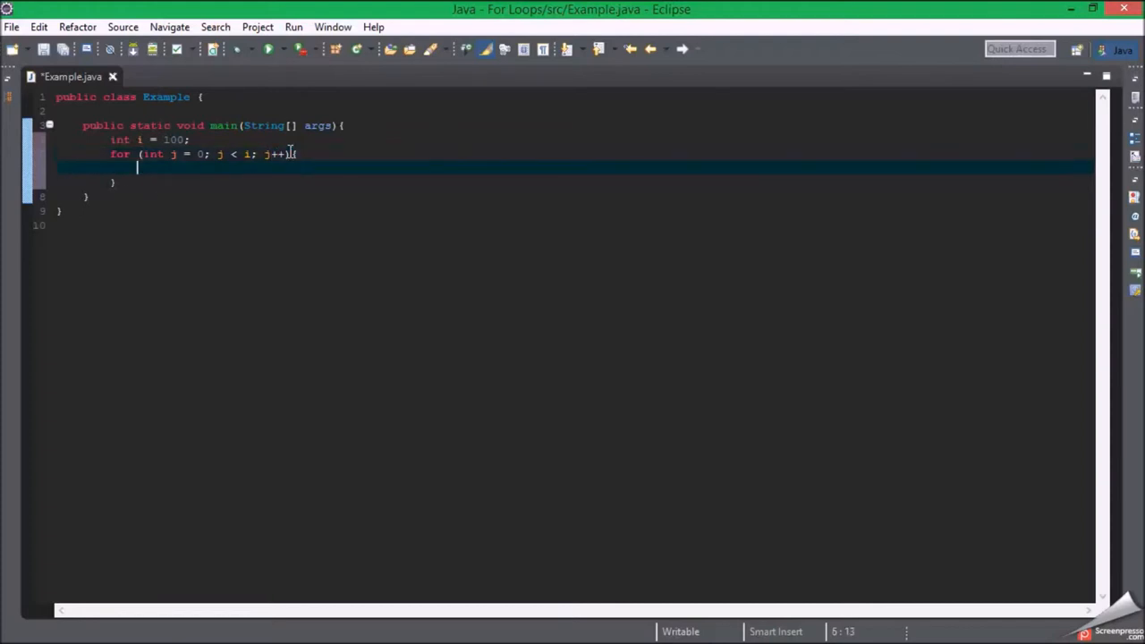
{"action": "key", "text": "ctrl+s"}
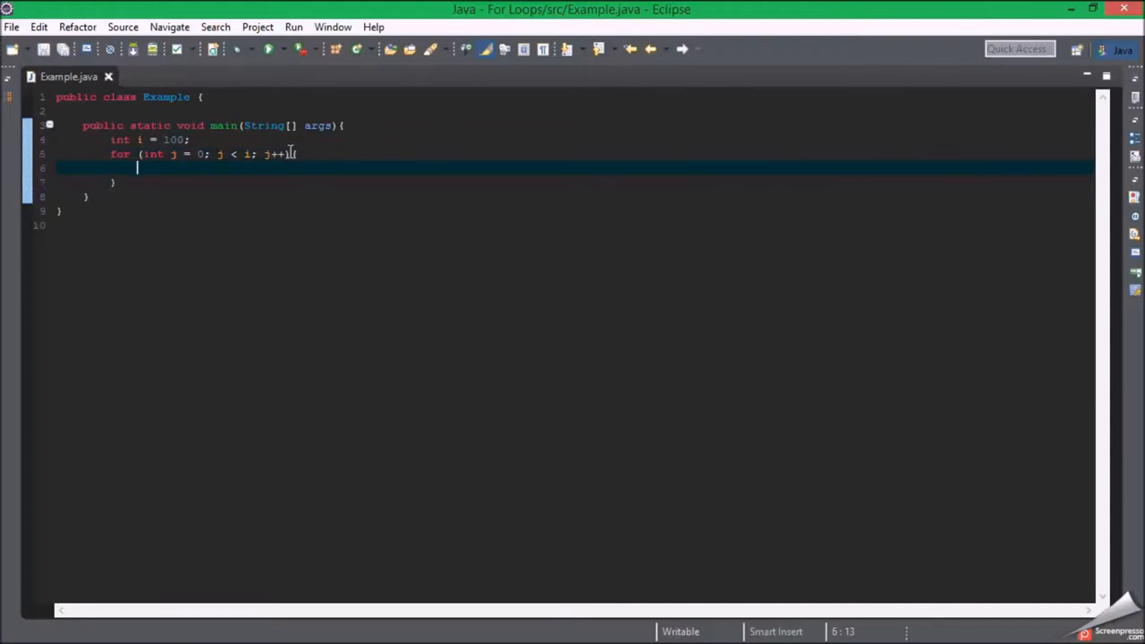
Step: Add a System.out.println(); statement inside the loop body via content assist
{"action": "type", "text": "System"}
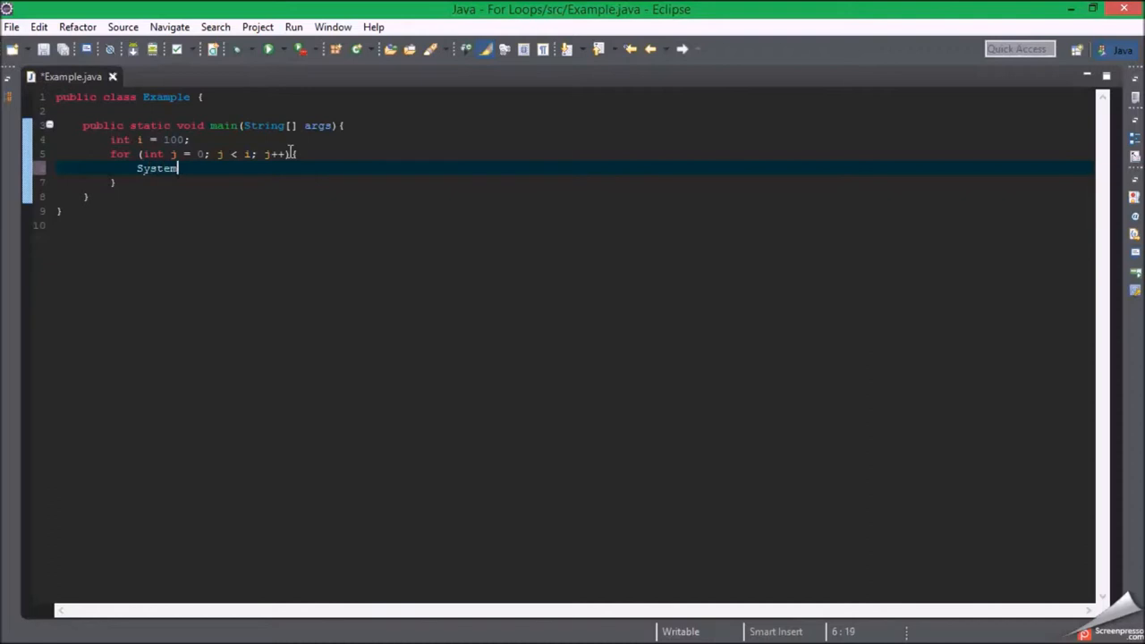
{"action": "type", "text": ".out.println(j"}
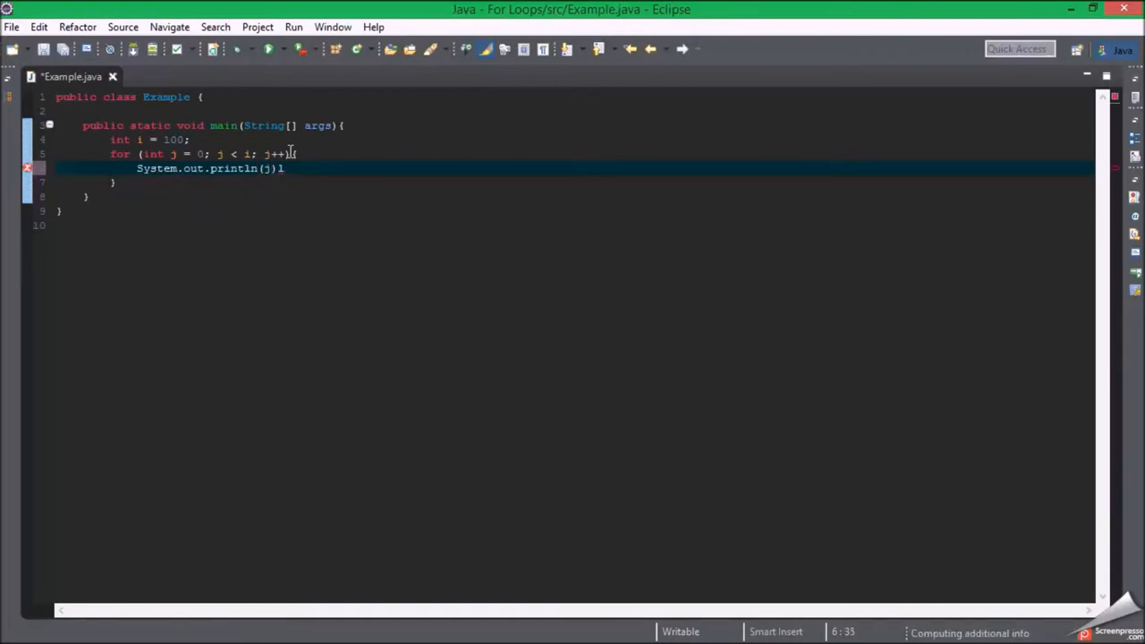
{"action": "type", "text": ";"}
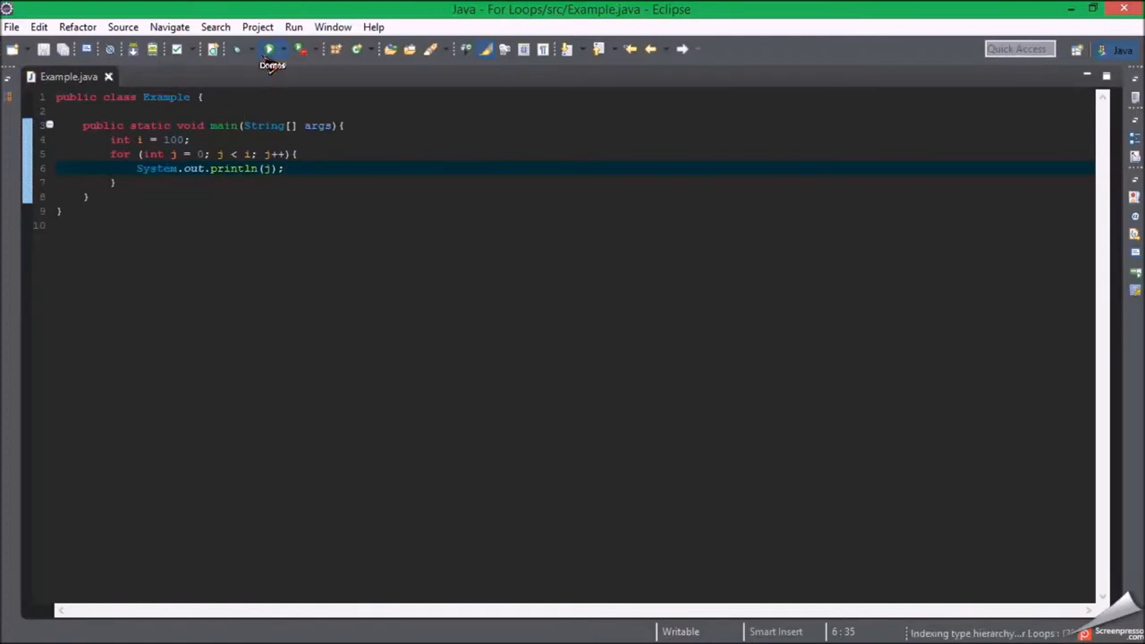
Step: Run Example as a Java Application and scroll through the console output counting to 99
{"action": "left_click", "coordinate": [269, 50]}
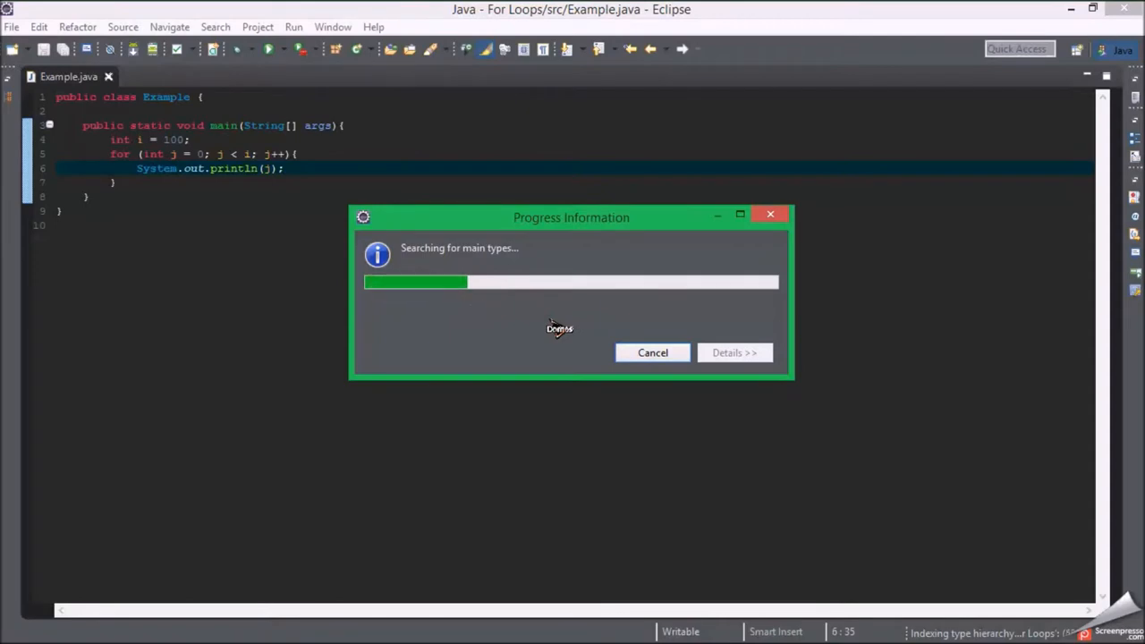
{"action": "mouse_move", "coordinate": [554, 342]}
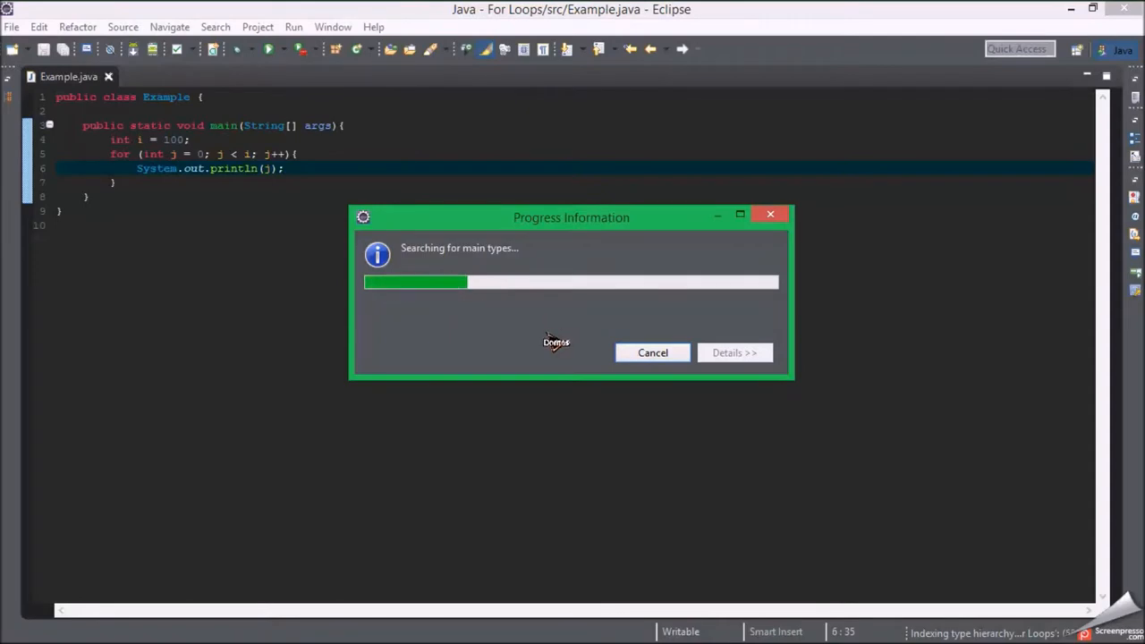
{"action": "left_click", "coordinate": [652, 352]}
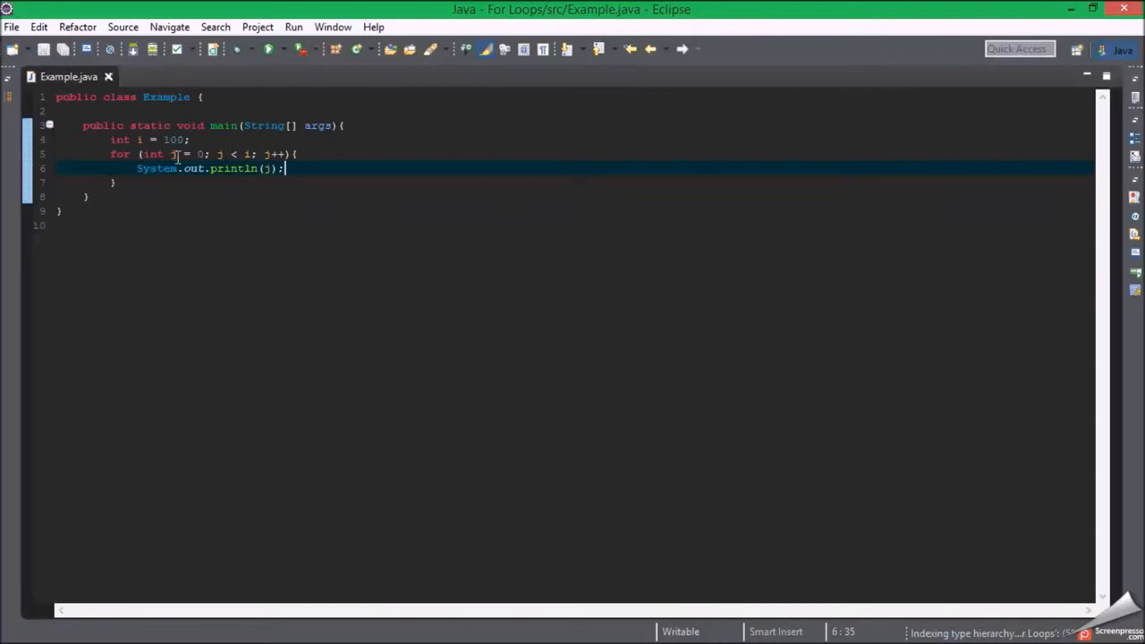
{"action": "mouse_move", "coordinate": [672, 183]}
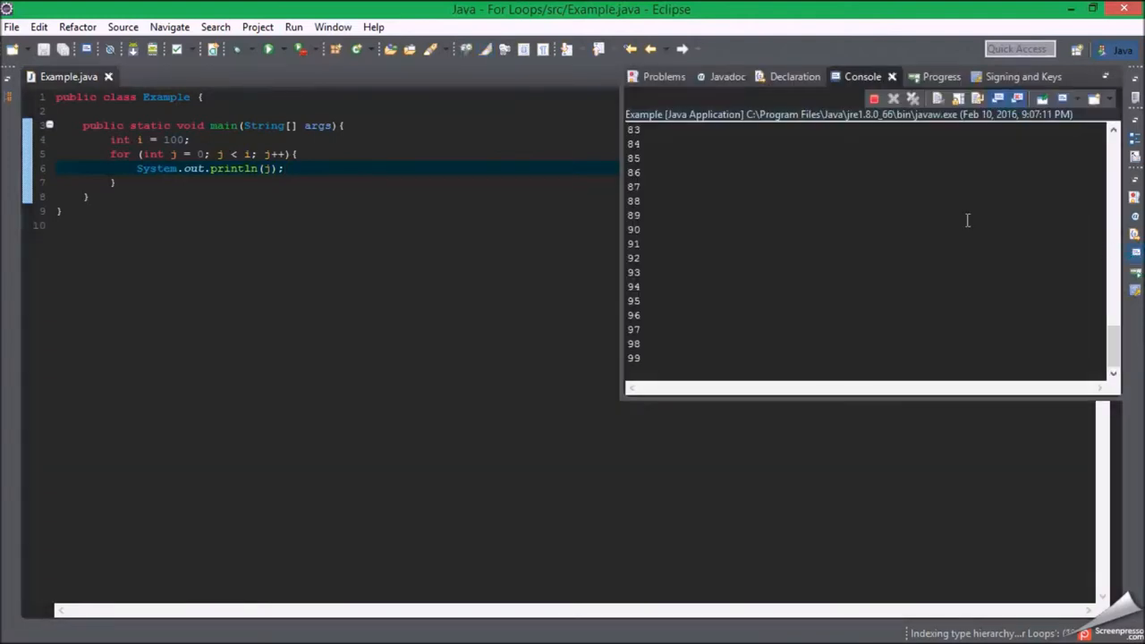
{"action": "left_click", "coordinate": [912, 98]}
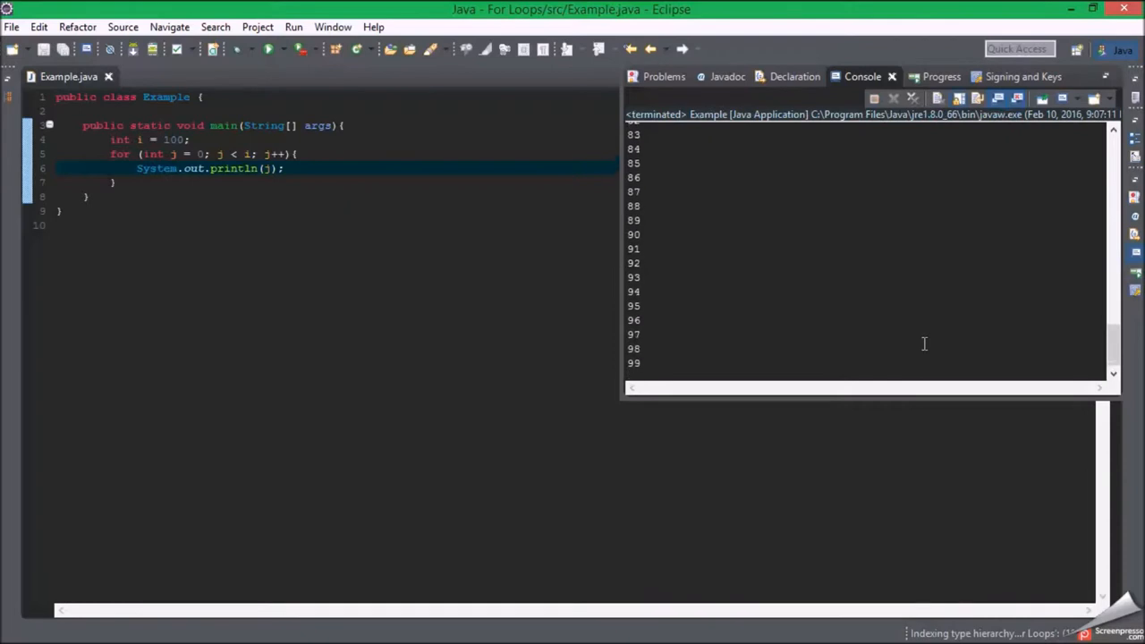
{"action": "scroll", "scroll_direction": "up", "scroll_amount": 3}
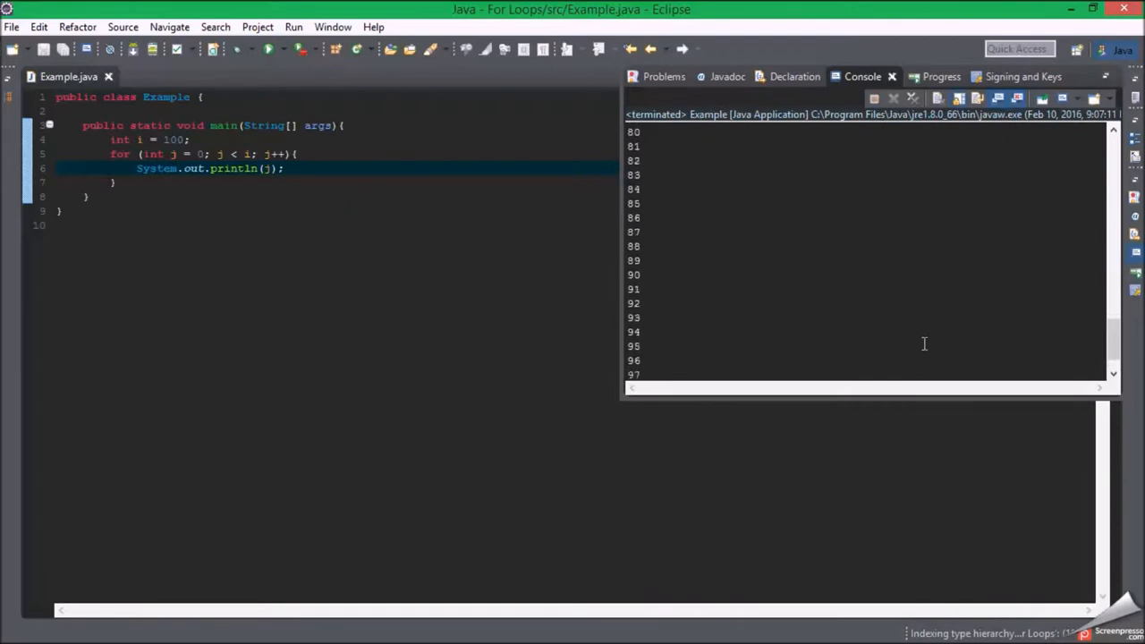
{"action": "scroll", "scroll_direction": "up", "scroll_amount": 3}
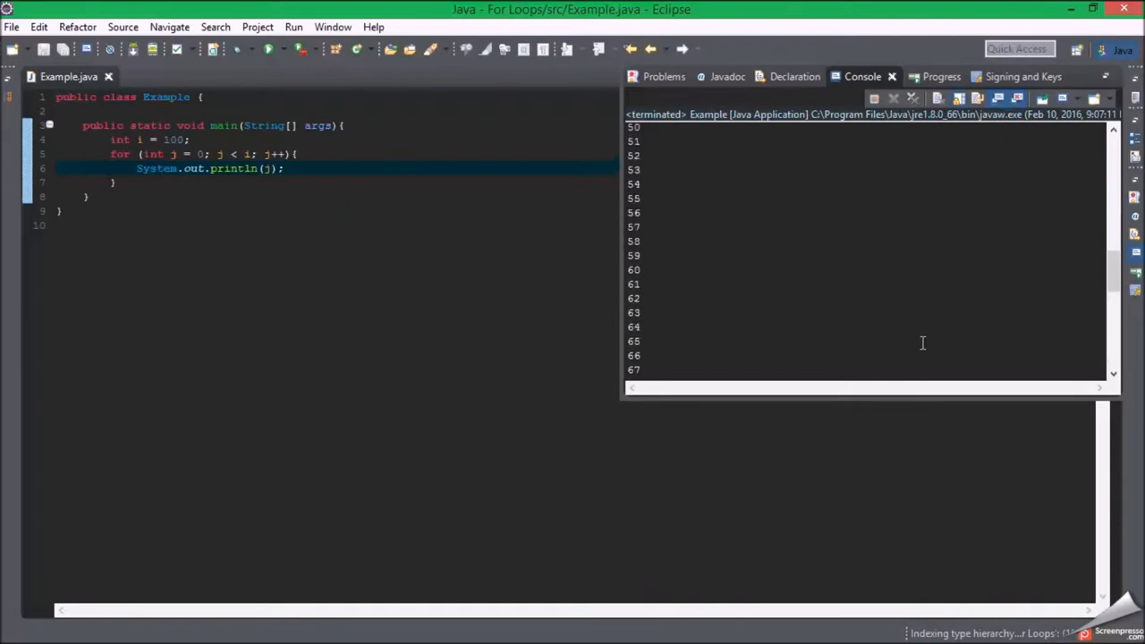
{"action": "scroll", "scroll_direction": "up", "scroll_amount": 3}
{"action": "type", "text": " + "}
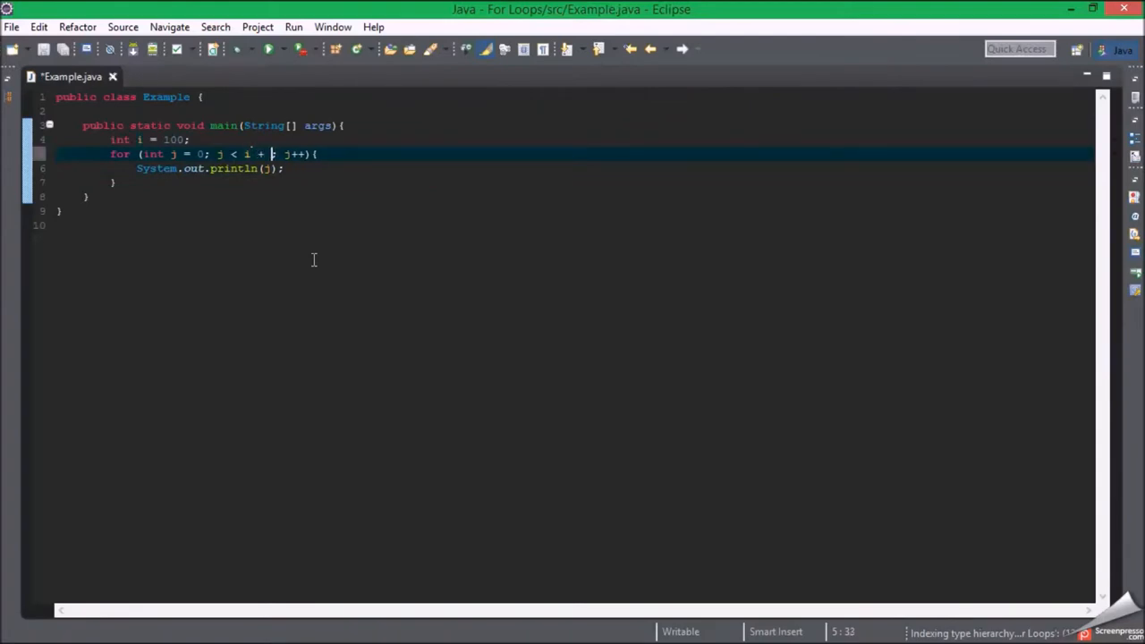
Step: Extend the loop bound with 1 and add Thread.sleep(10); after the println in the loop body
{"action": "type", "text": "1"}
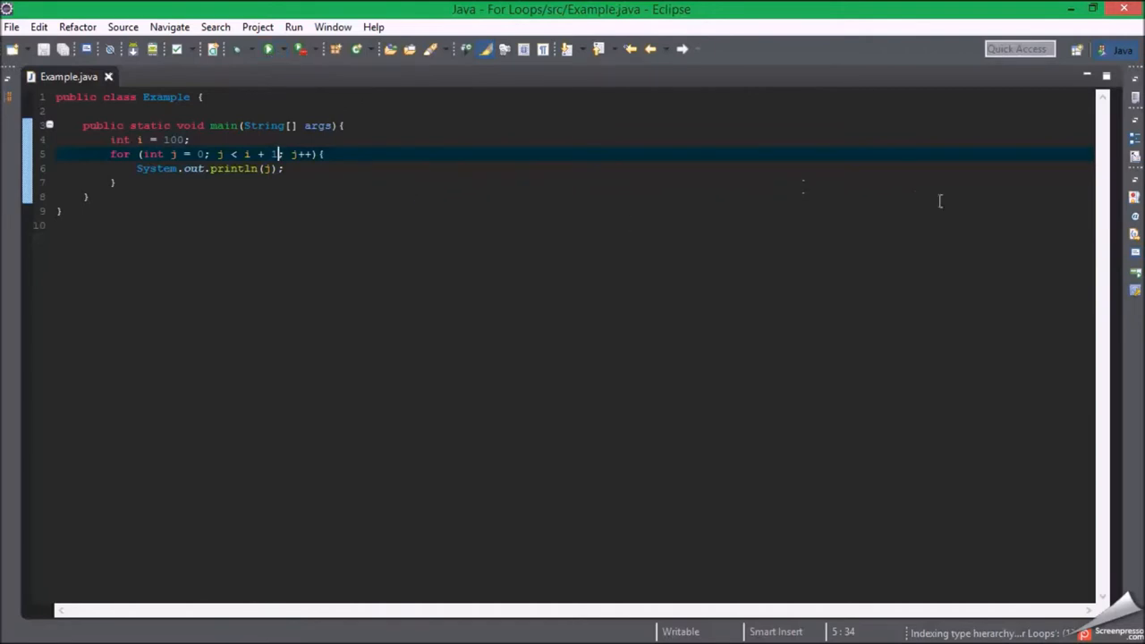
{"action": "left_click", "coordinate": [269, 48]}
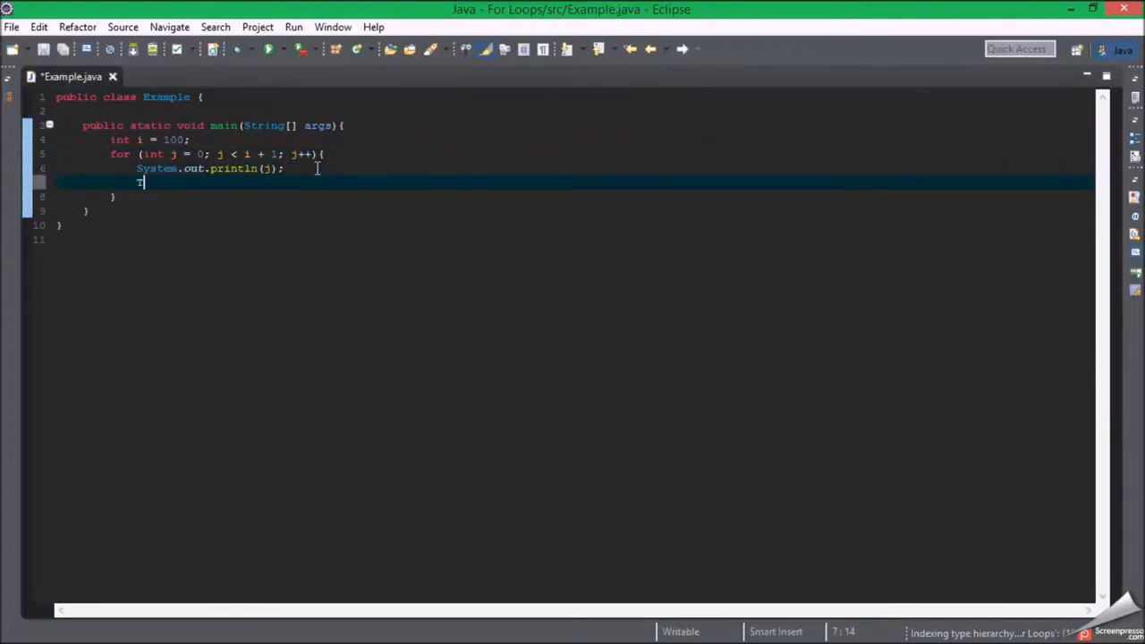
{"action": "type", "text": "hread.slee"}
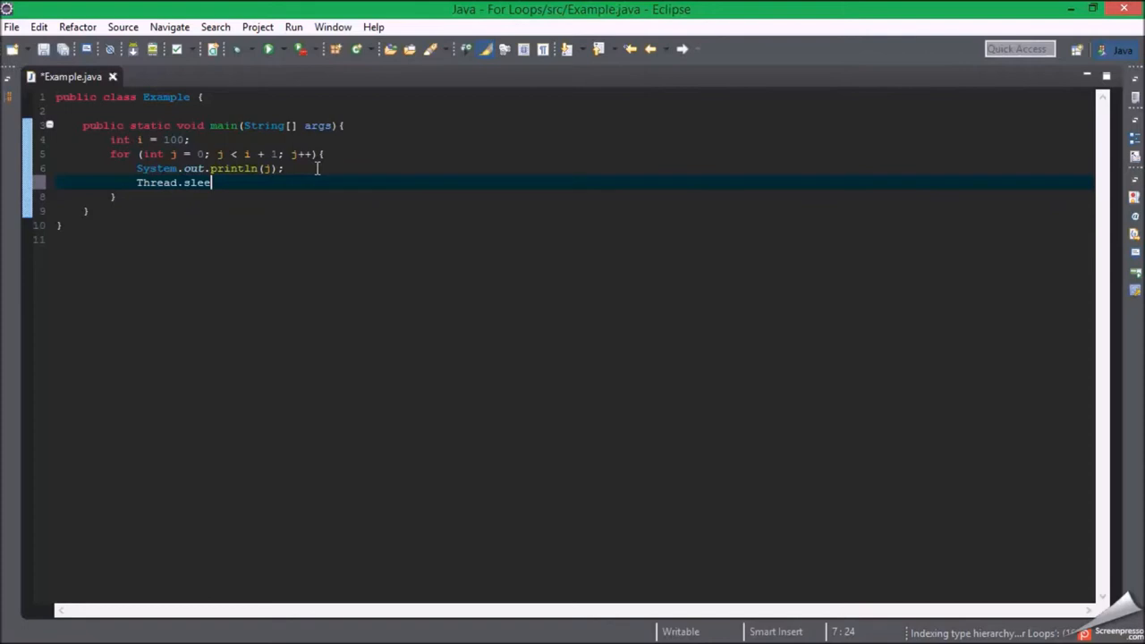
{"action": "type", "text": "(500))"}
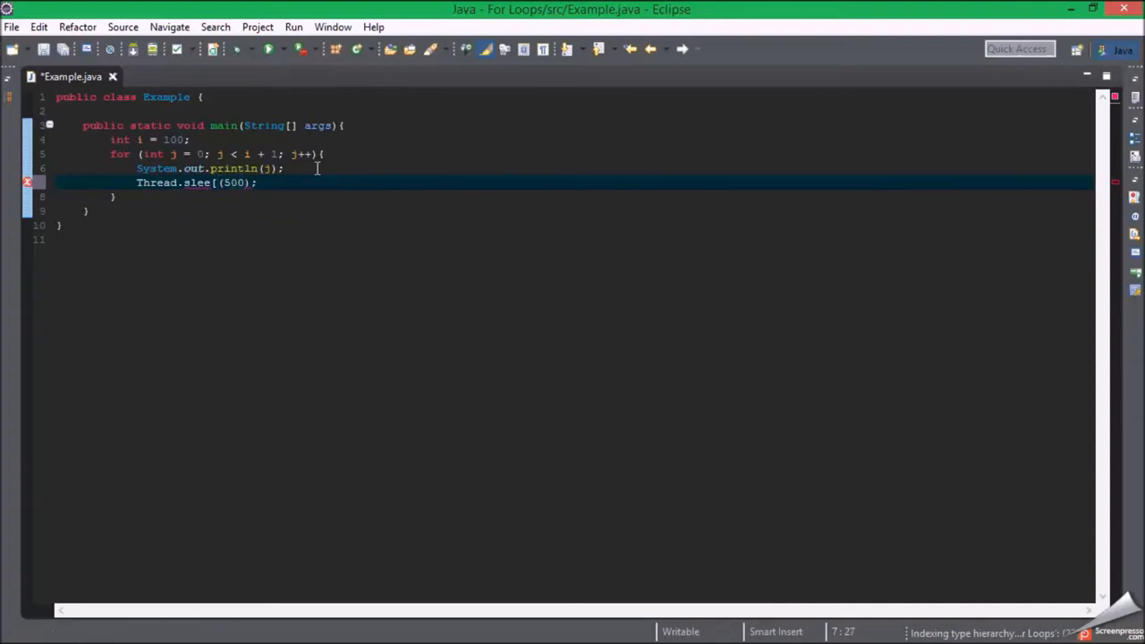
{"action": "type", "text": "10"}
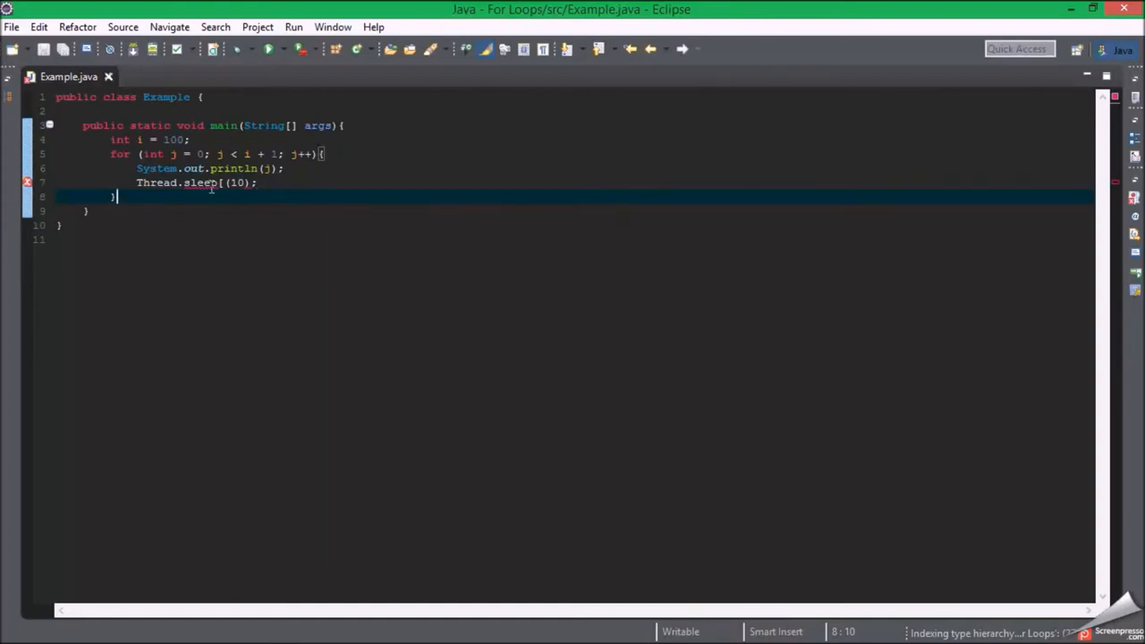
{"action": "left_click", "coordinate": [190, 182]}
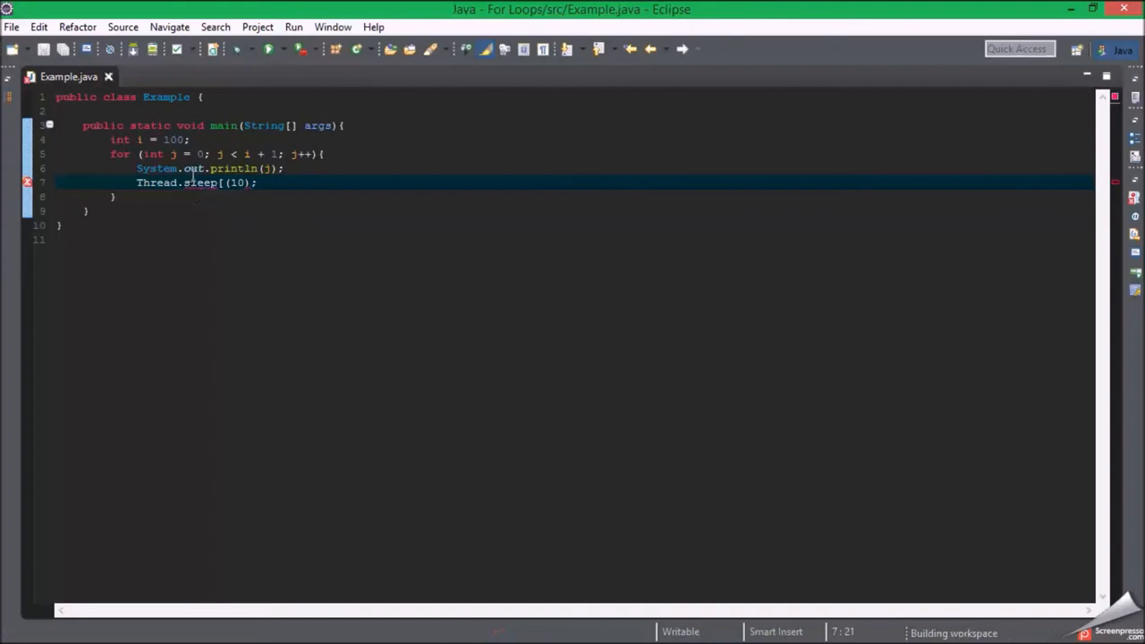
{"action": "left_click", "coordinate": [136, 183]}
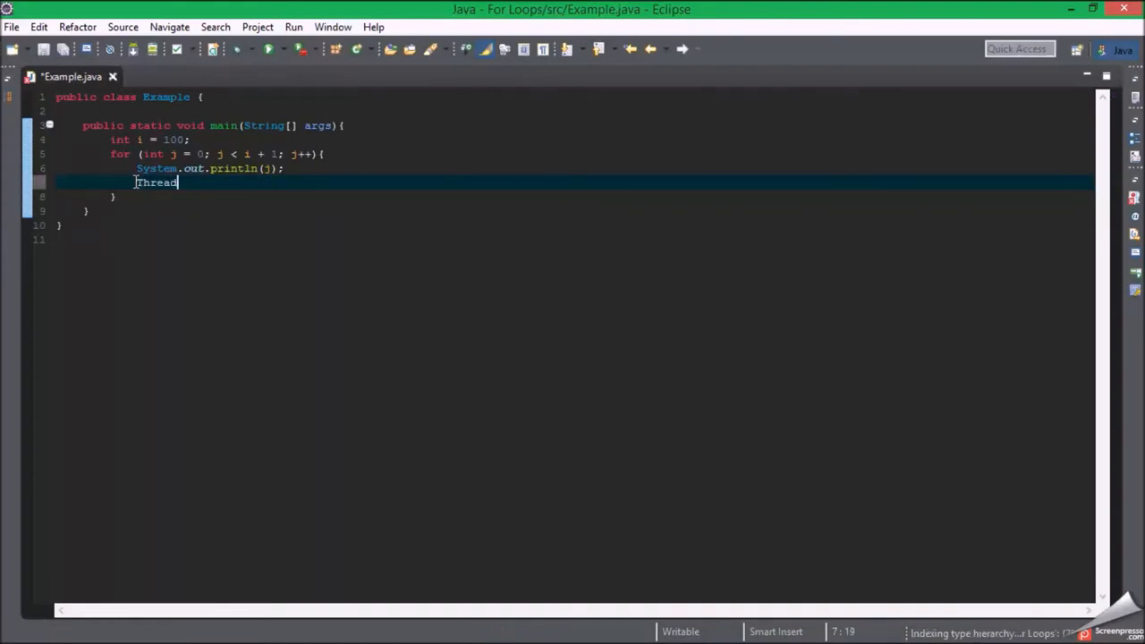
{"action": "type", "text": ".sleep"}
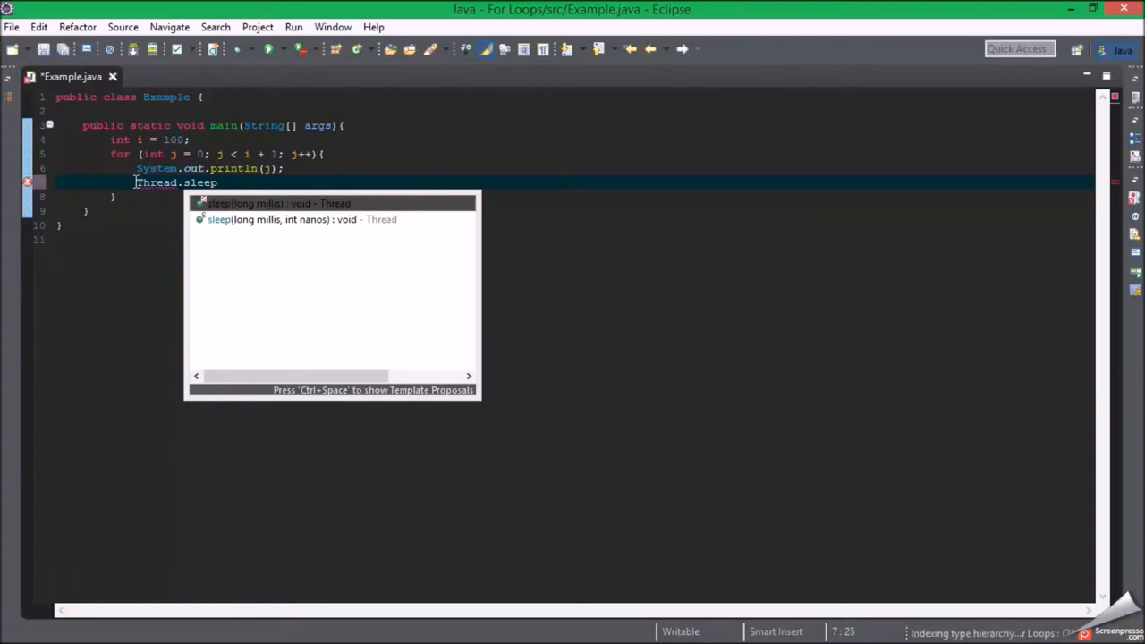
{"action": "mouse_move", "coordinate": [150, 195]}
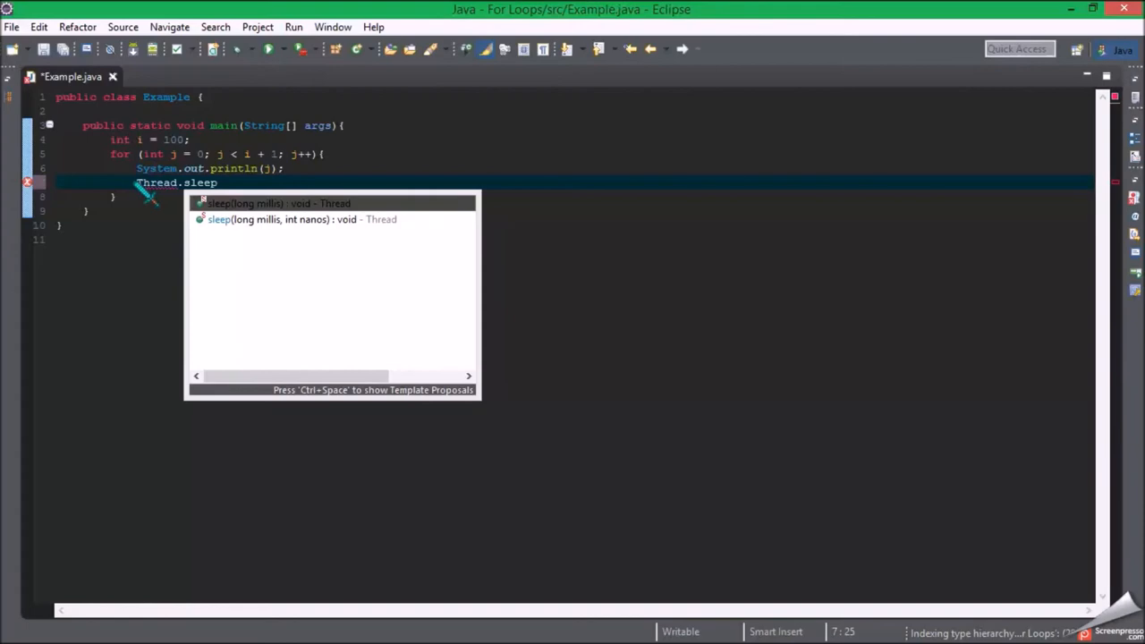
{"action": "key", "text": "Escape"}
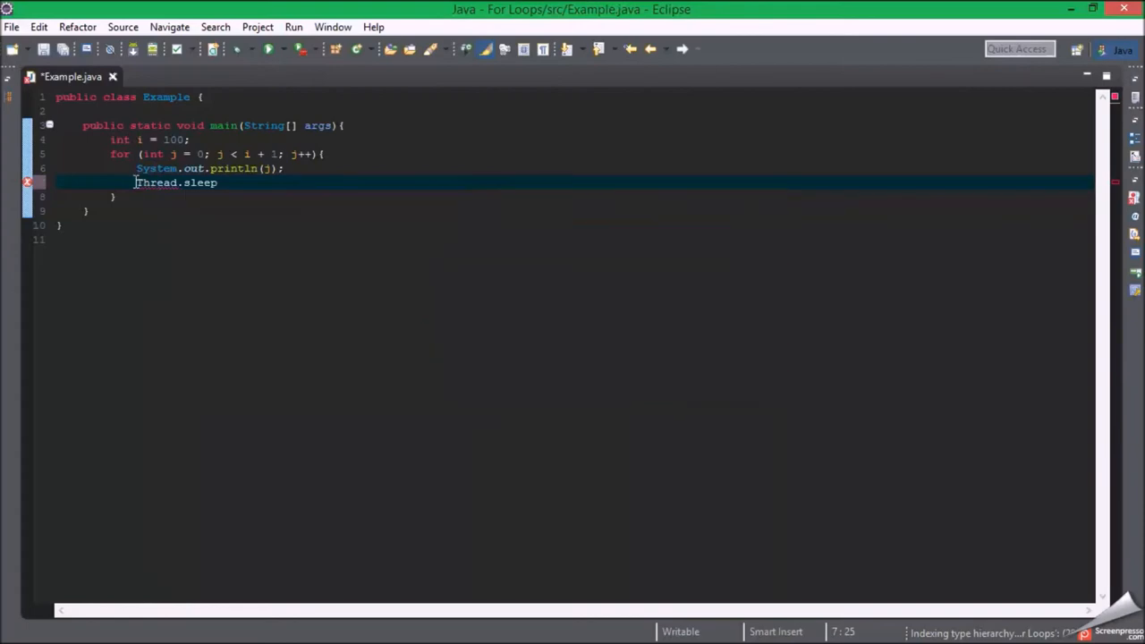
{"action": "type", "text": "();"}
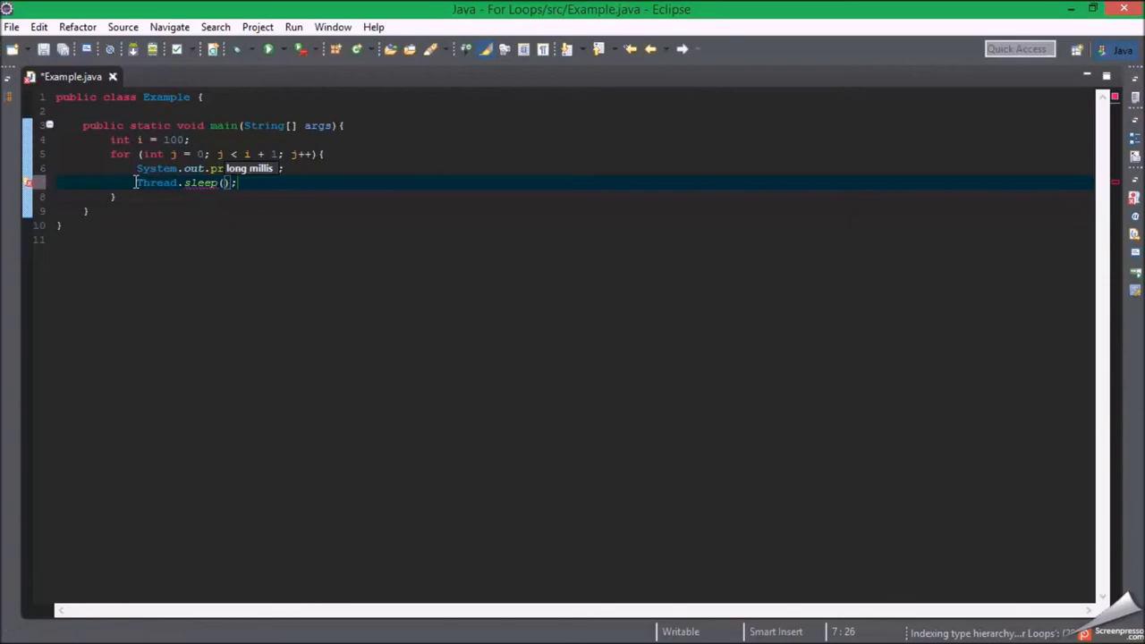
{"action": "type", "text": "10"}
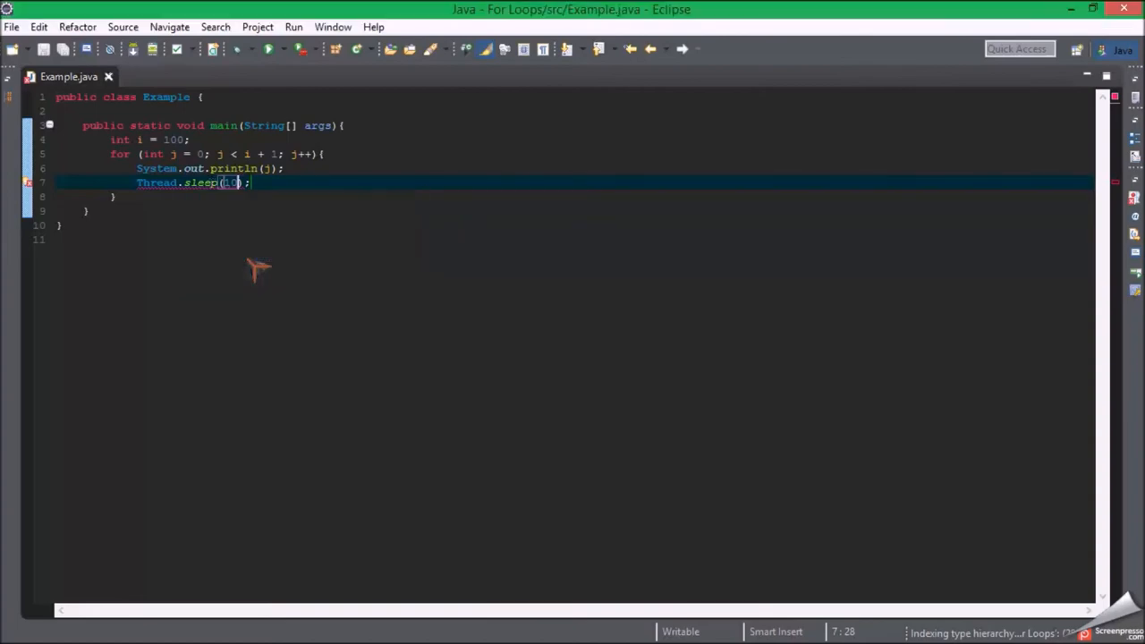
{"action": "left_click", "coordinate": [379, 254]}
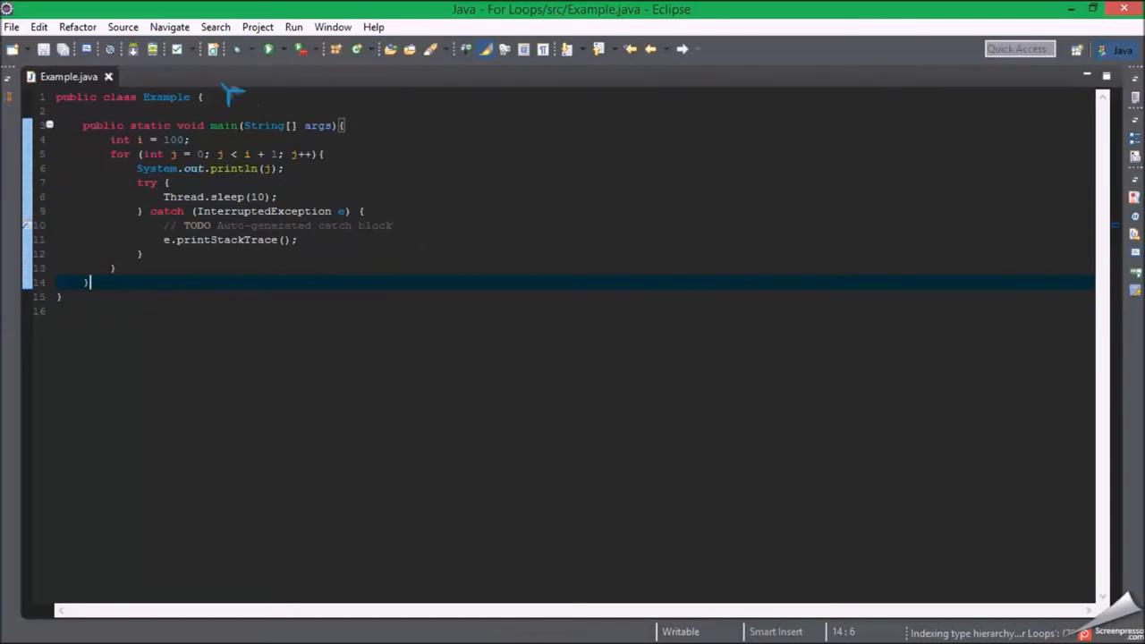
{"action": "mouse_move", "coordinate": [269, 50]}
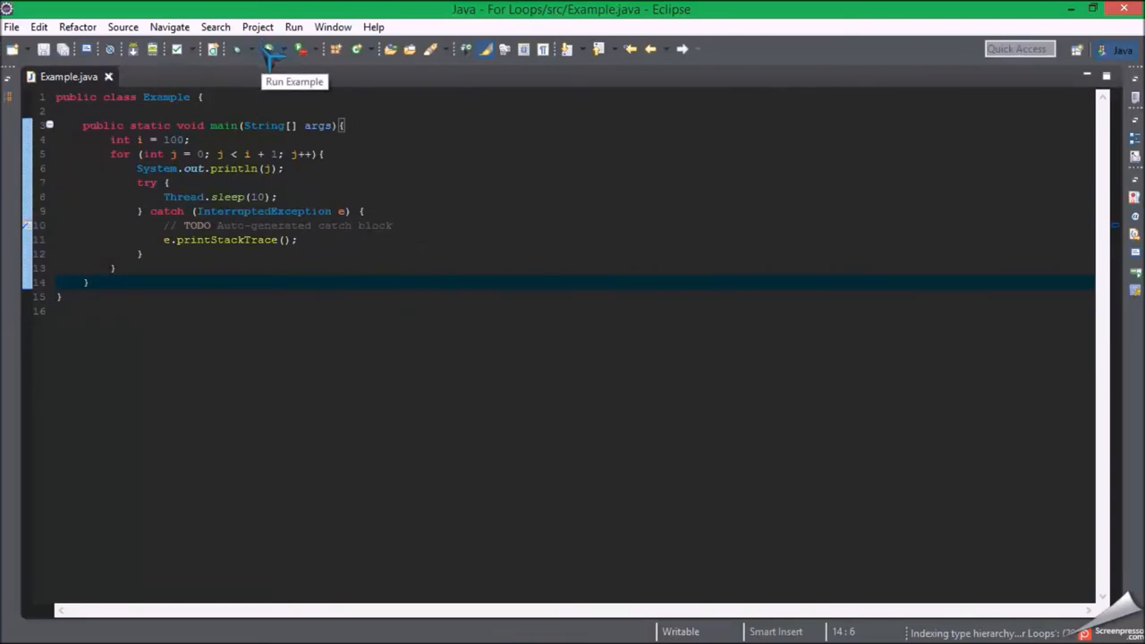
{"action": "mouse_move", "coordinate": [313, 111]}
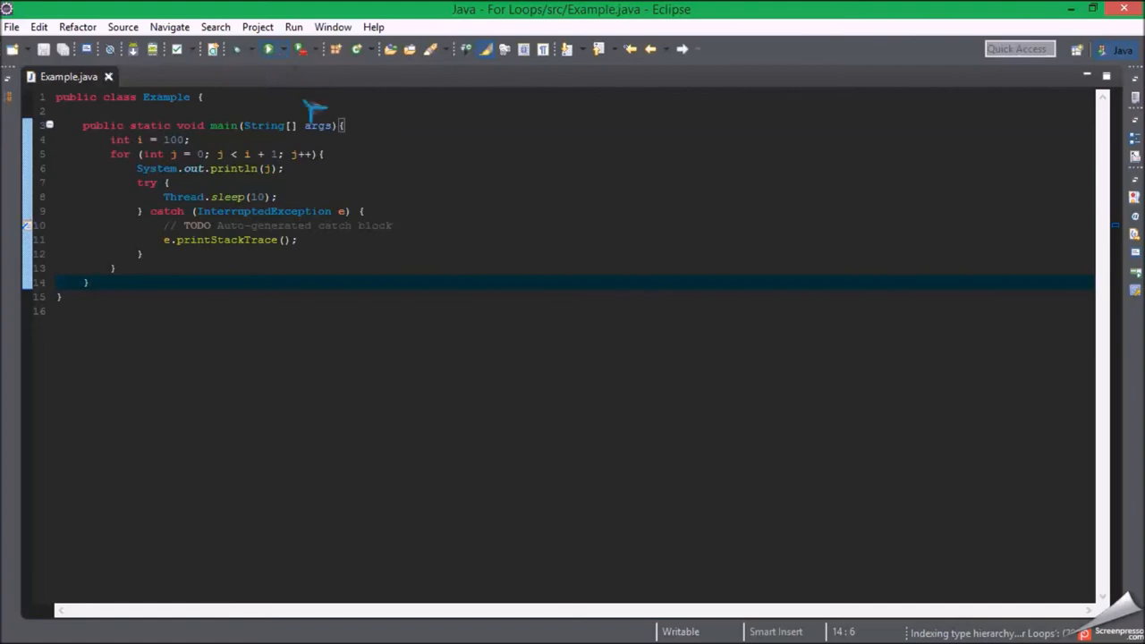
Step: Run the Example class with sleep wrapped in try/catch for InterruptedException
{"action": "left_click", "coordinate": [268, 51]}
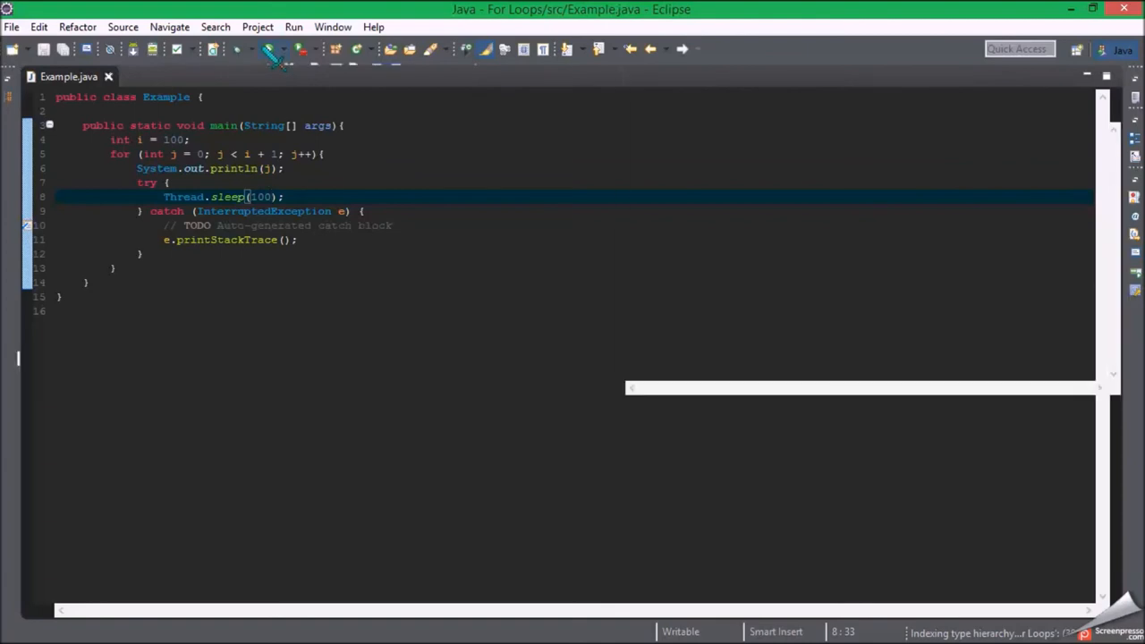
Step: Watch the console count up to 100, hide it, and review the catch block and loop condition
{"action": "left_click", "coordinate": [268, 50]}
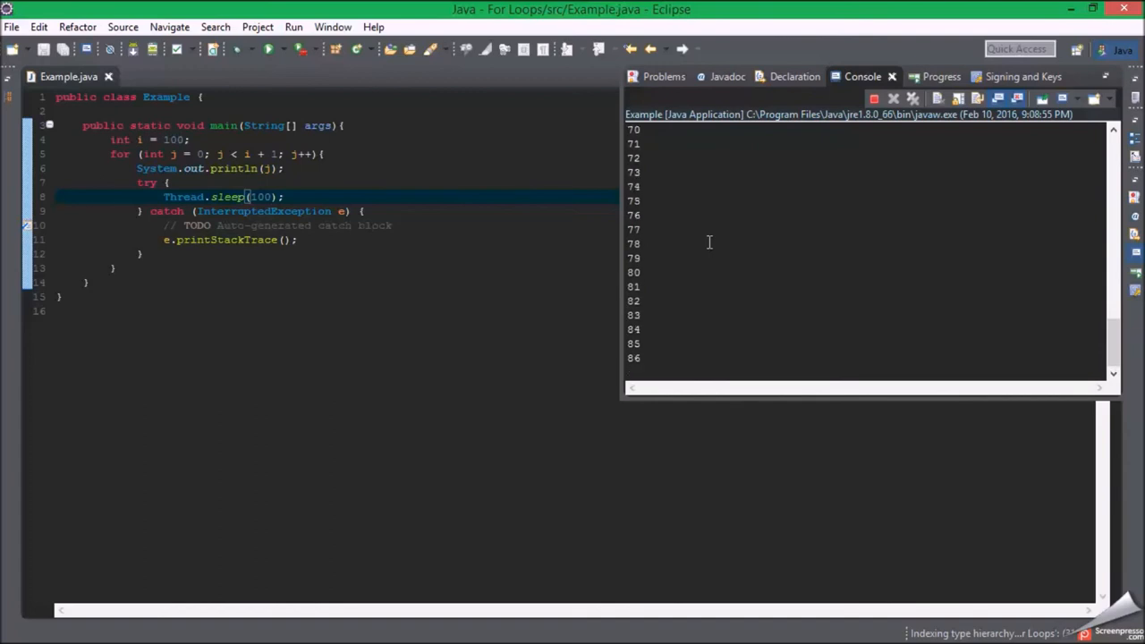
{"action": "scroll", "scroll_direction": "down", "scroll_amount": 3}
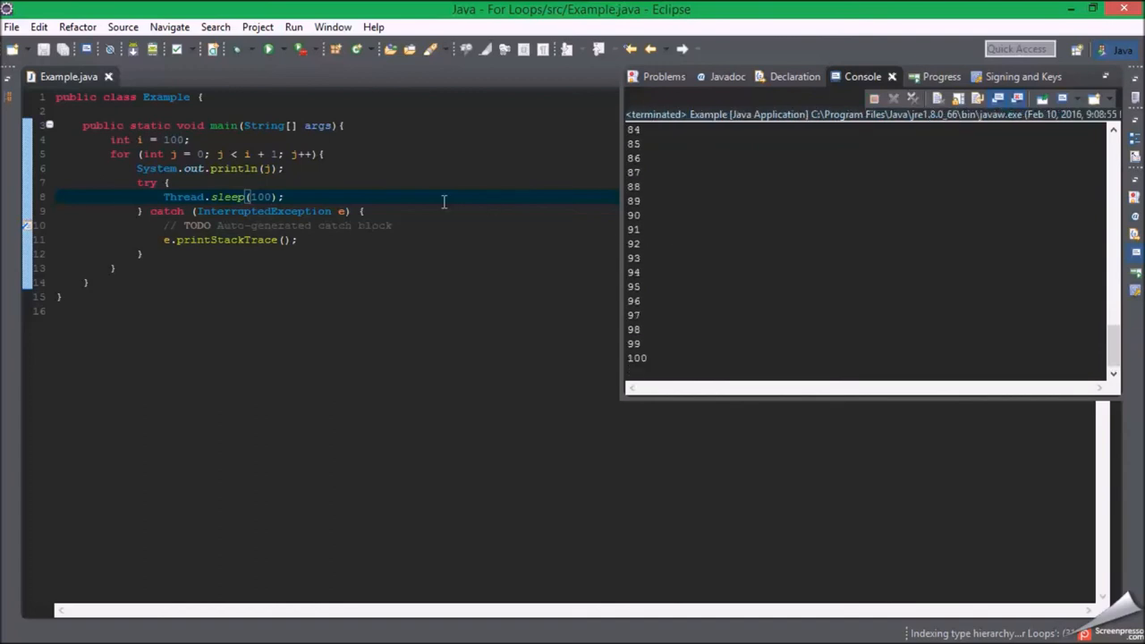
{"action": "left_click", "coordinate": [891, 76]}
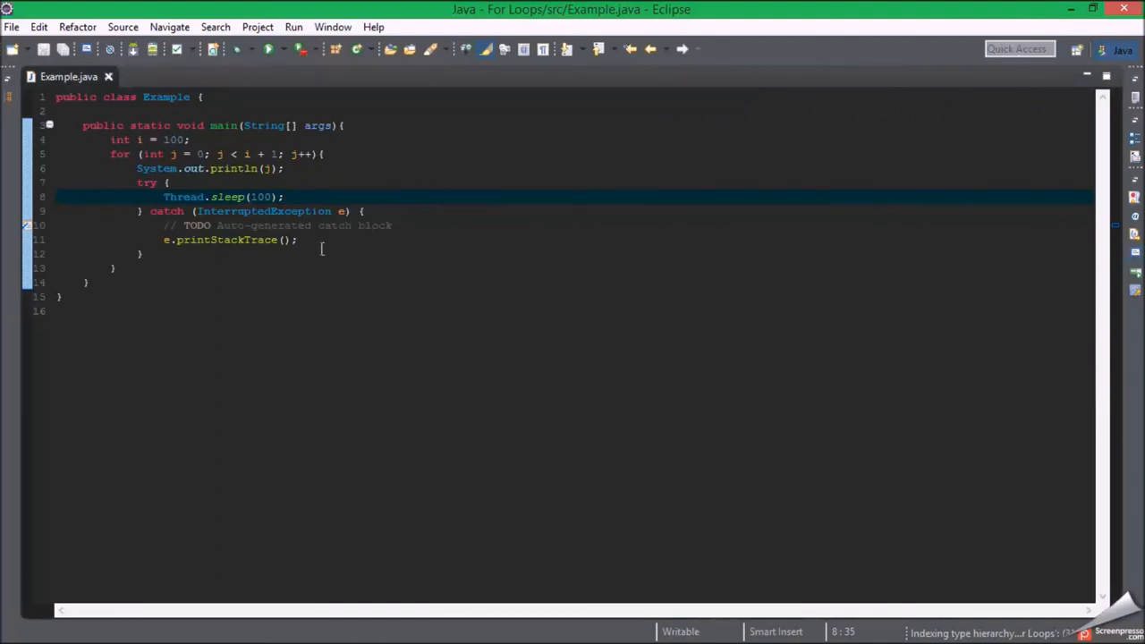
{"action": "left_click", "coordinate": [307, 225]}
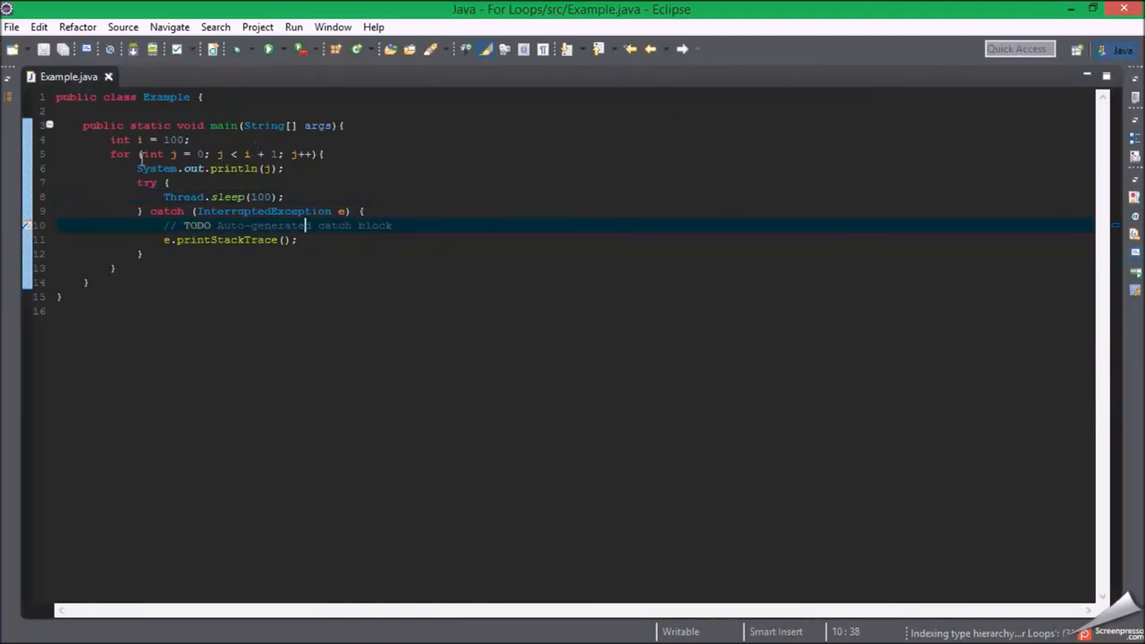
{"action": "left_click", "coordinate": [254, 154]}
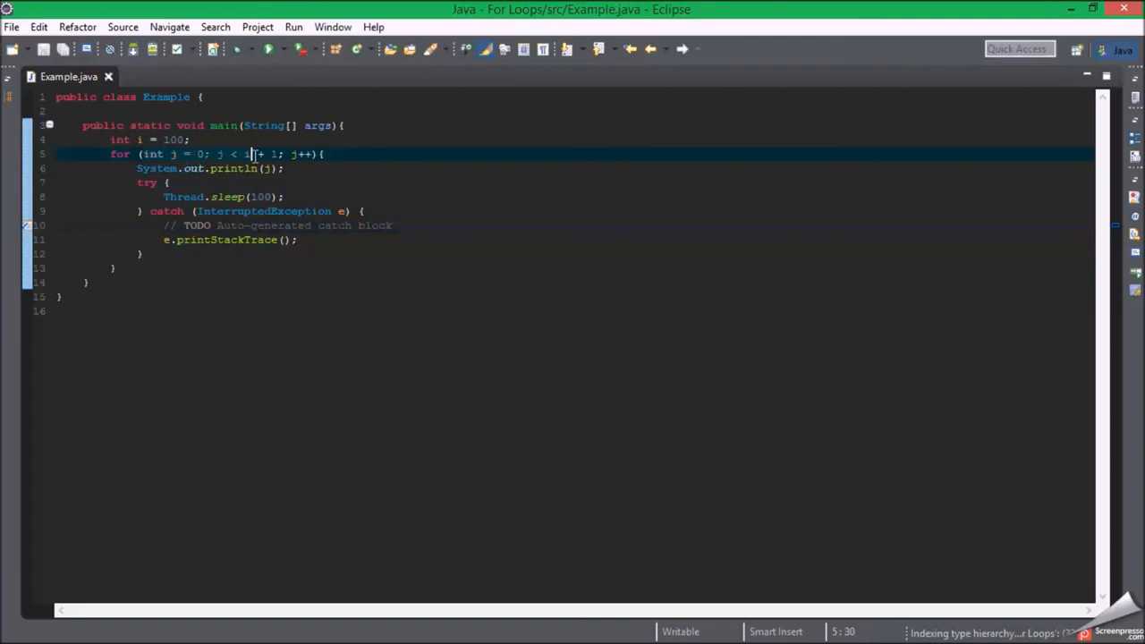